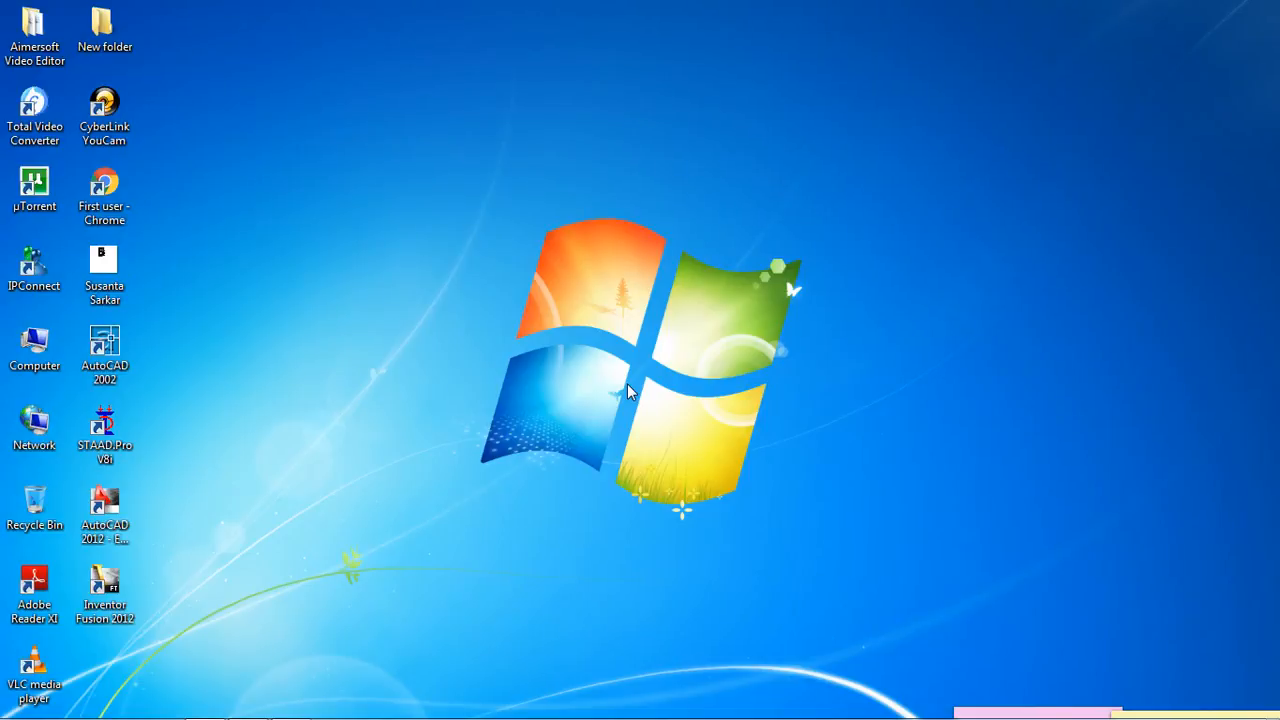
pyautogui.moveTo(520, 505)
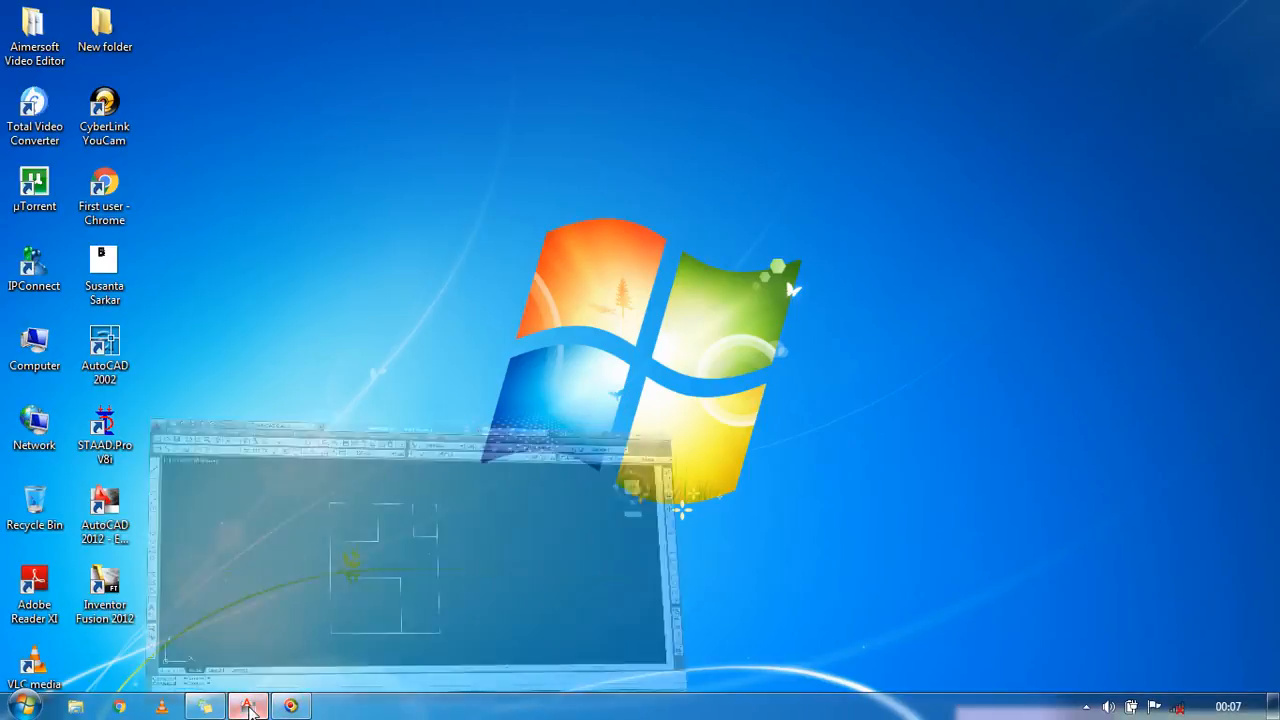
pyautogui.click(247, 707)
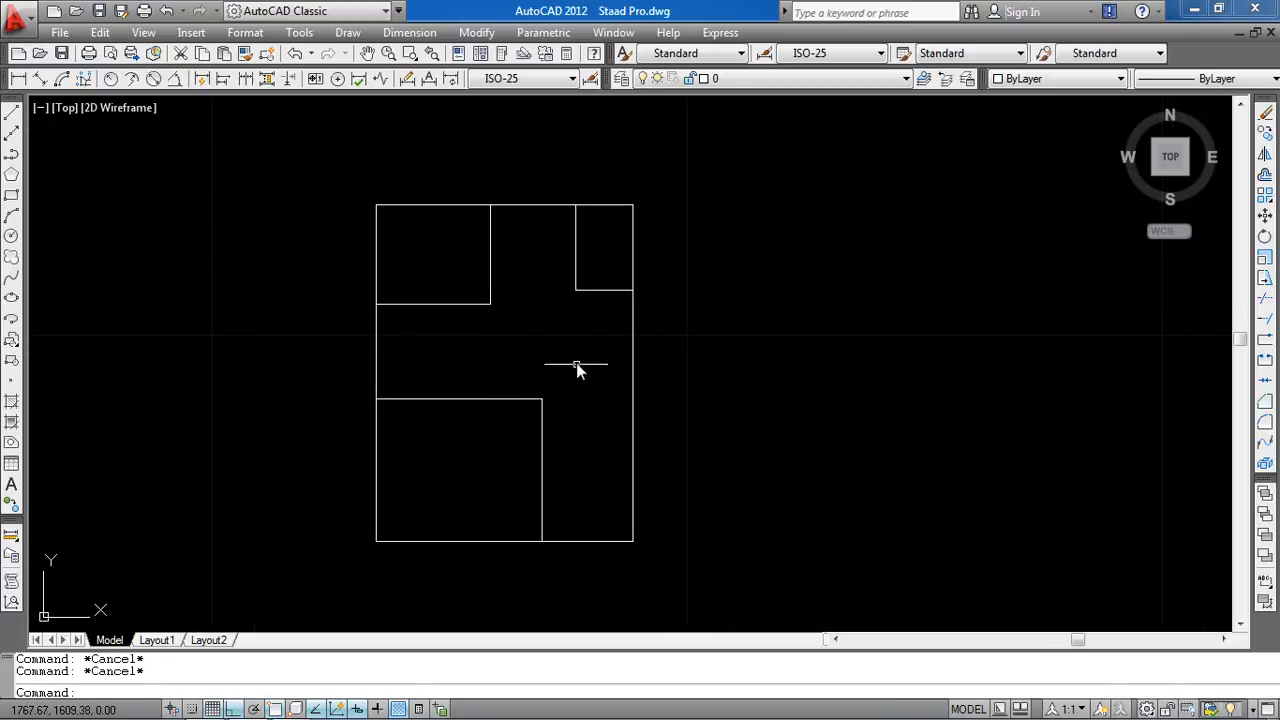
pyautogui.moveTo(479, 304)
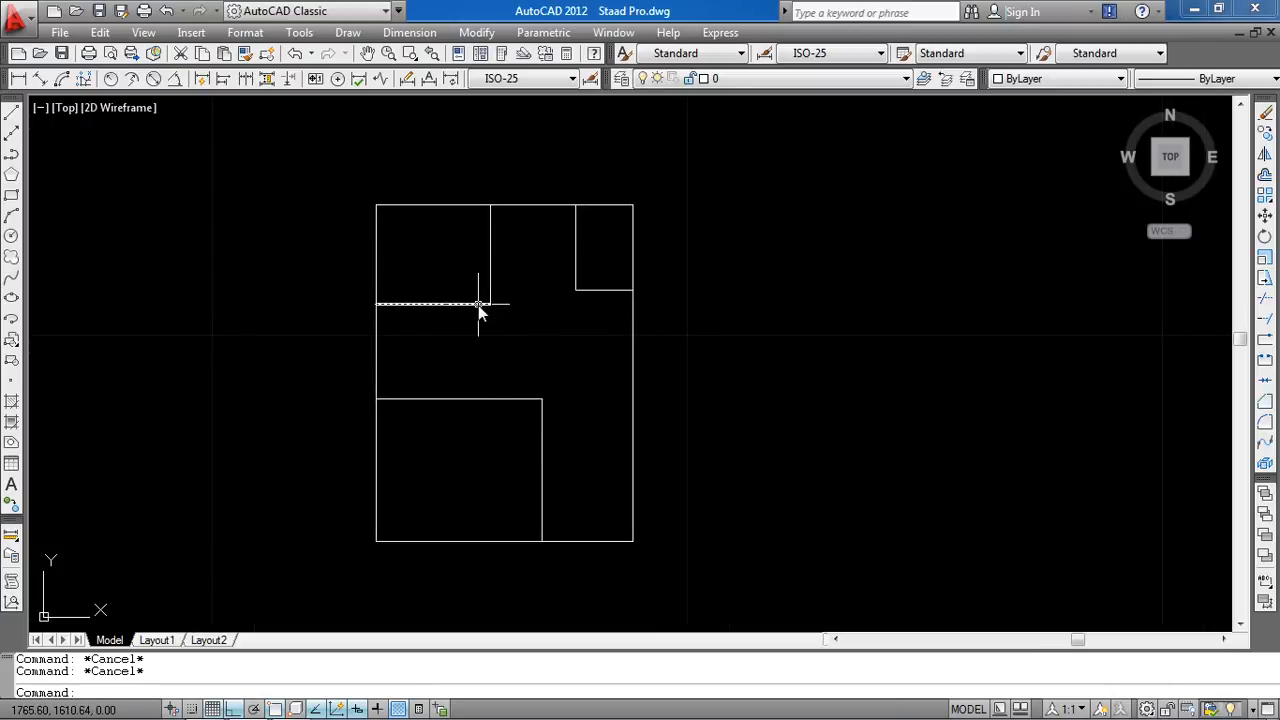
pyautogui.moveTo(598, 268)
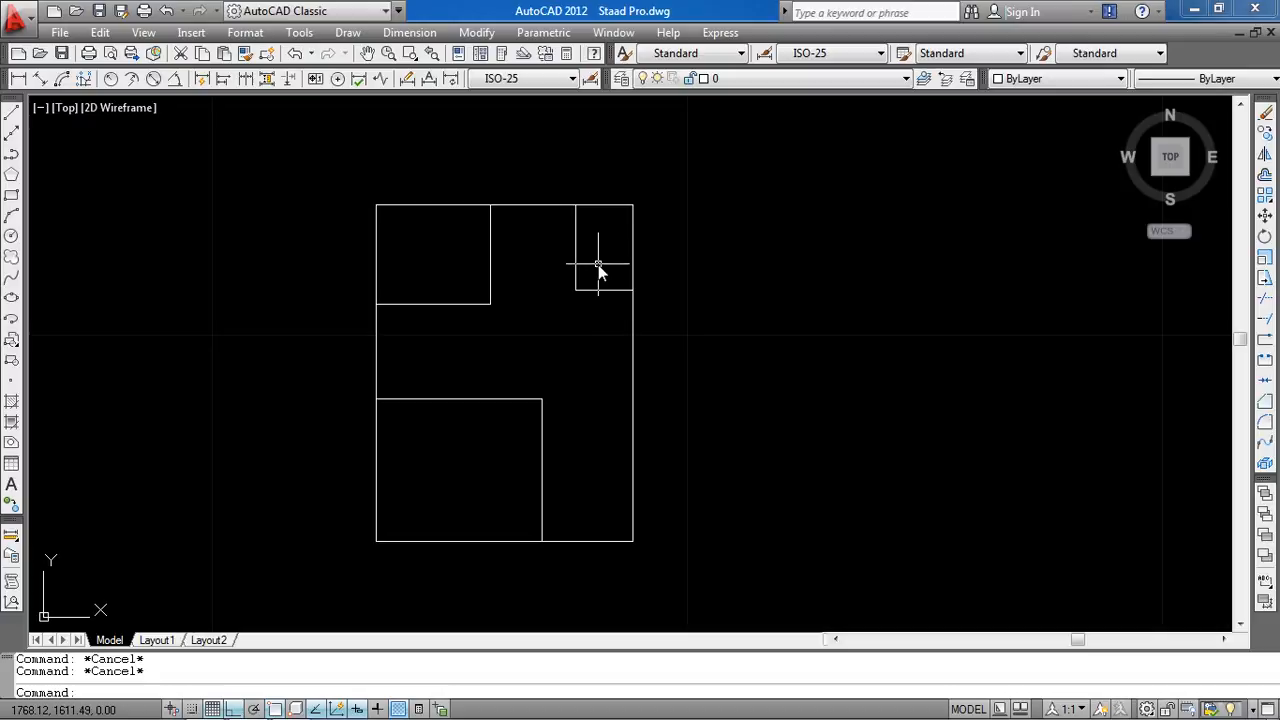
pyautogui.moveTo(440, 407)
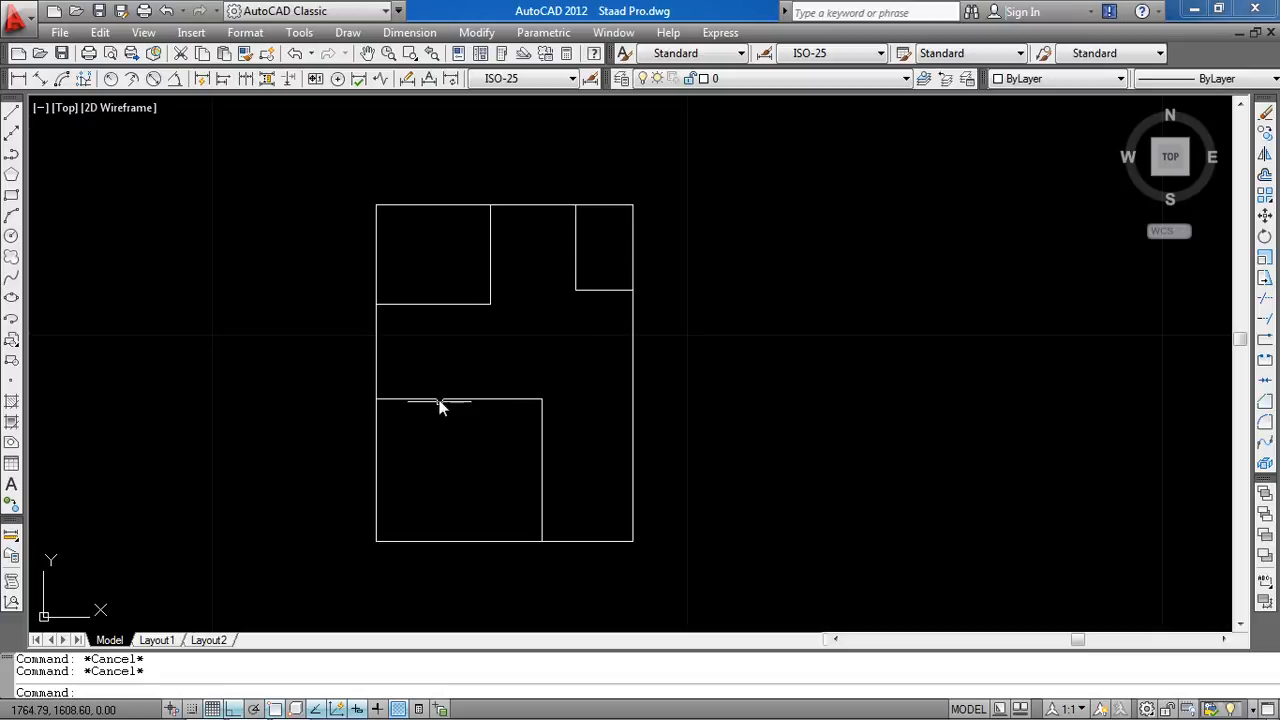
pyautogui.moveTo(582, 387)
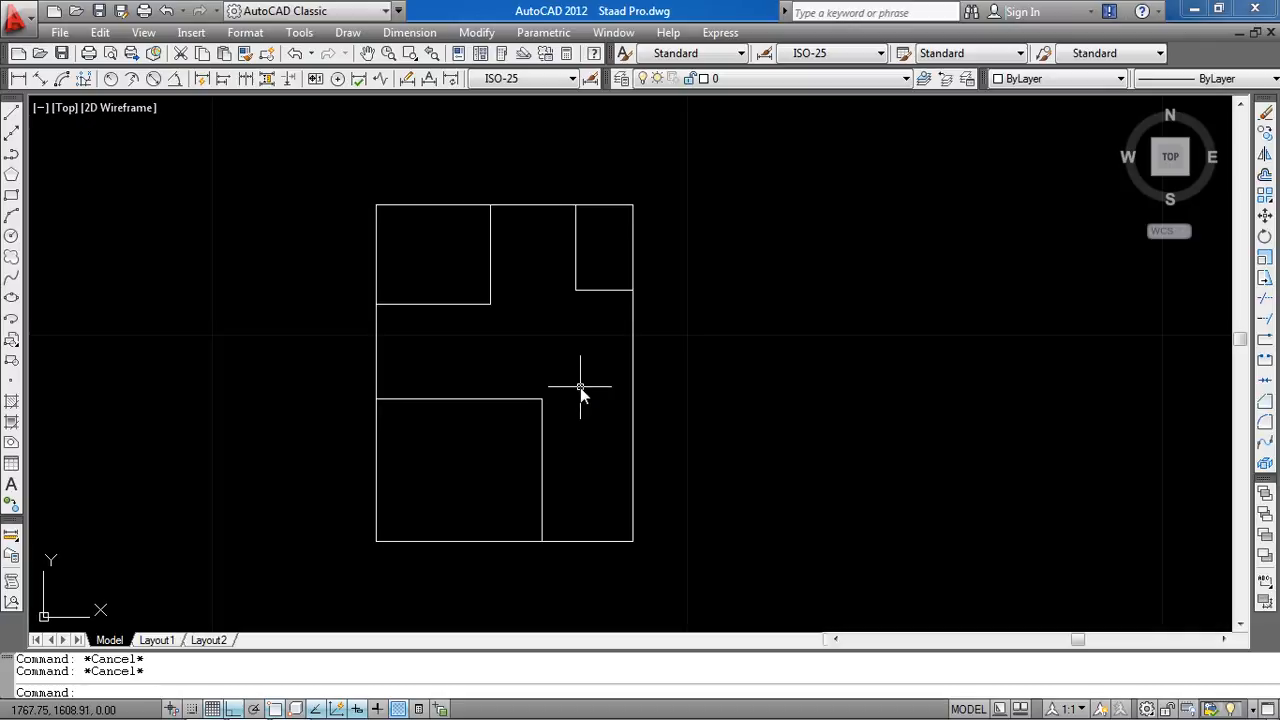
pyautogui.moveTo(575, 378)
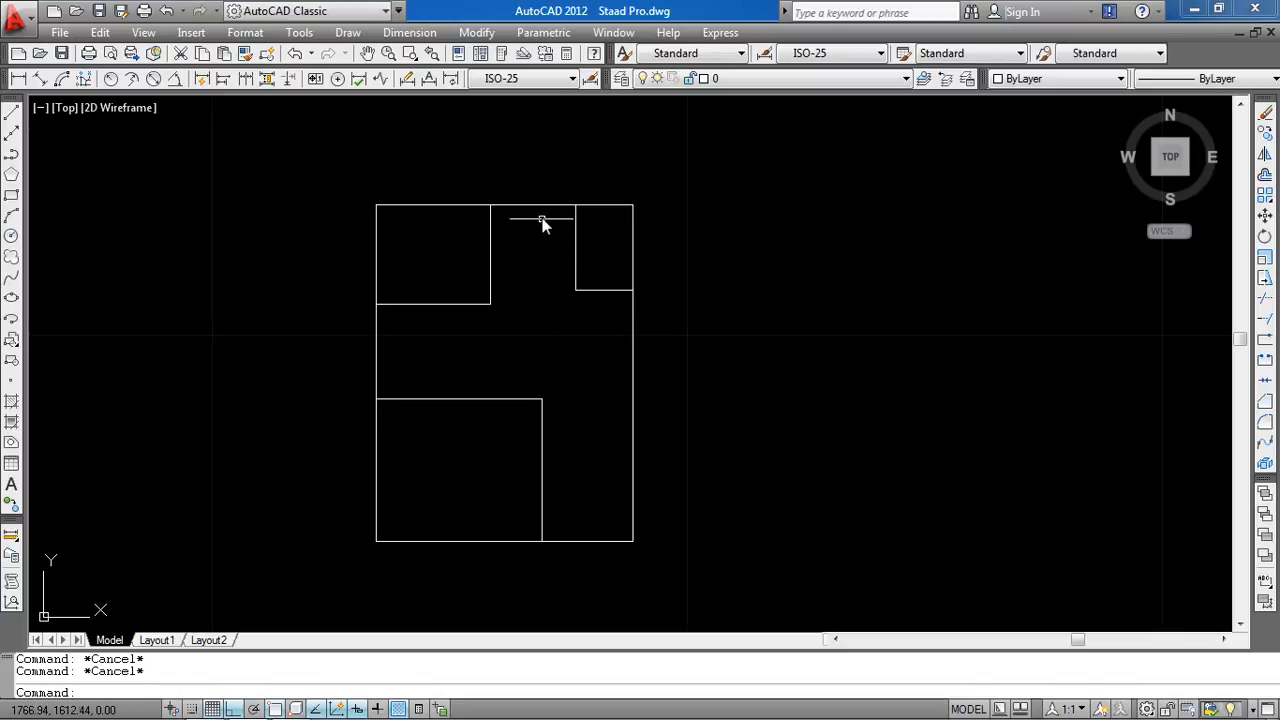
pyautogui.moveTo(540, 210)
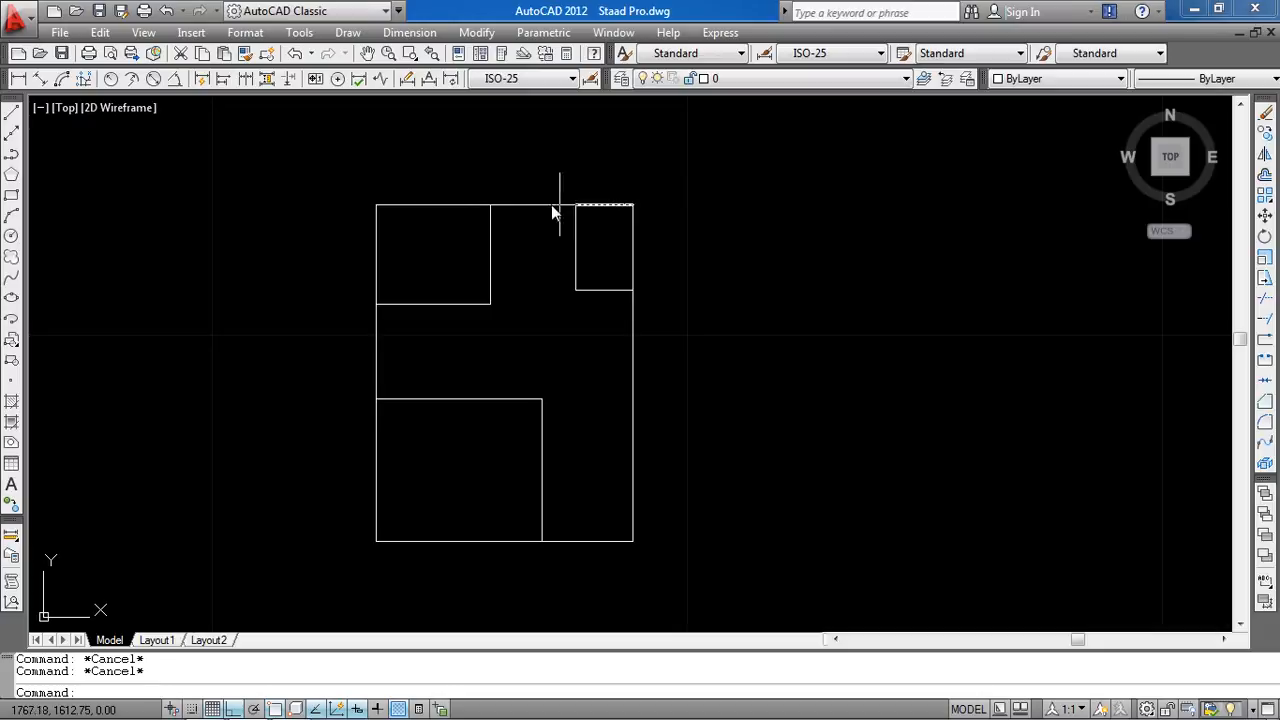
pyautogui.click(440, 196)
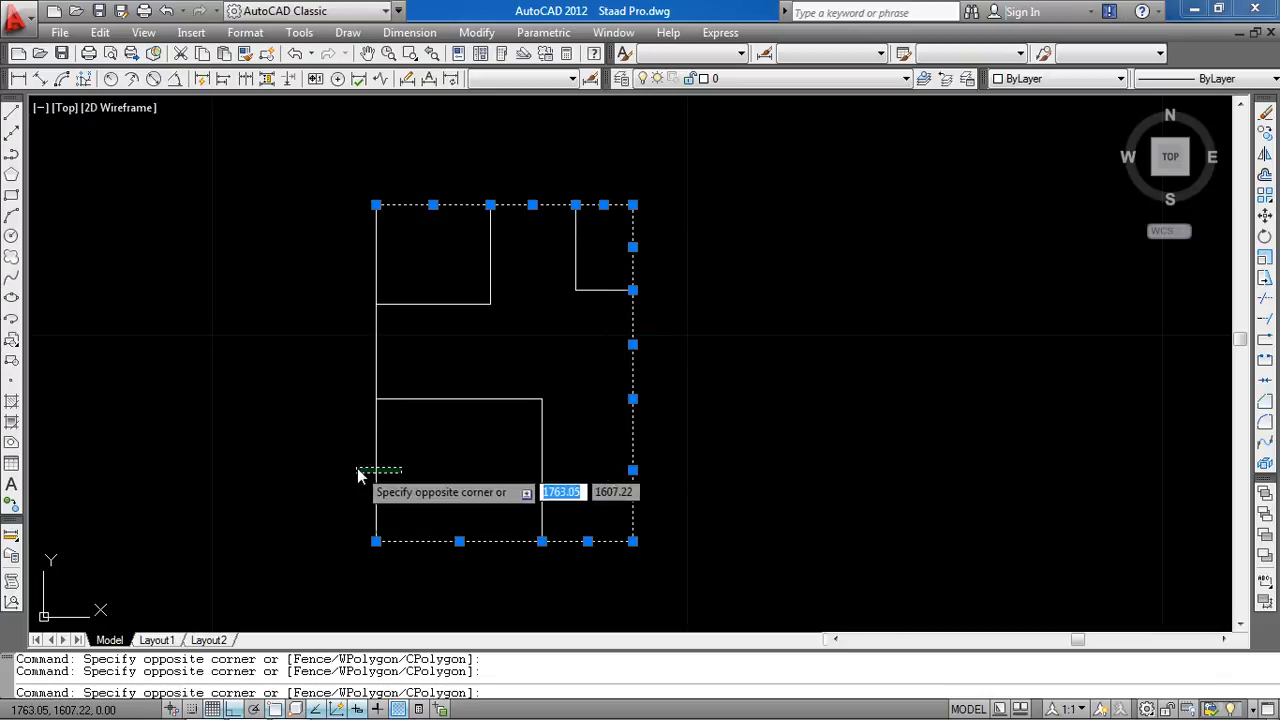
pyautogui.moveTo(515, 460)
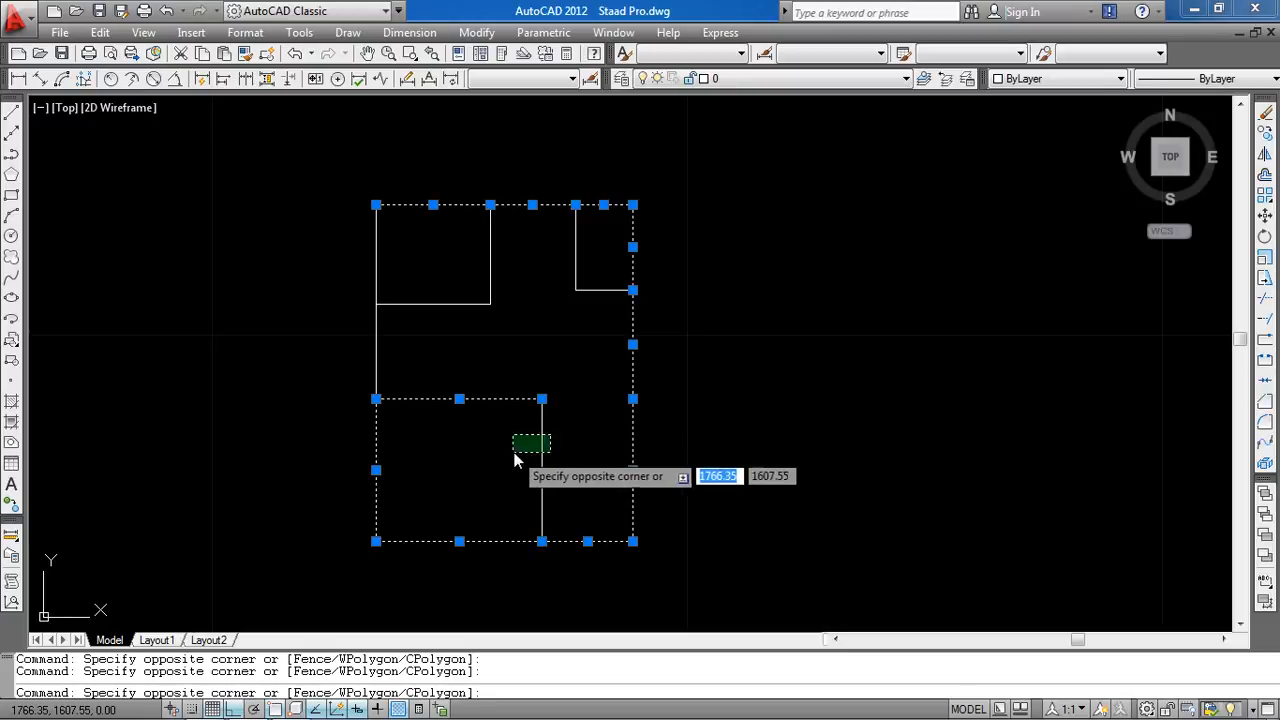
pyautogui.press('Escape')
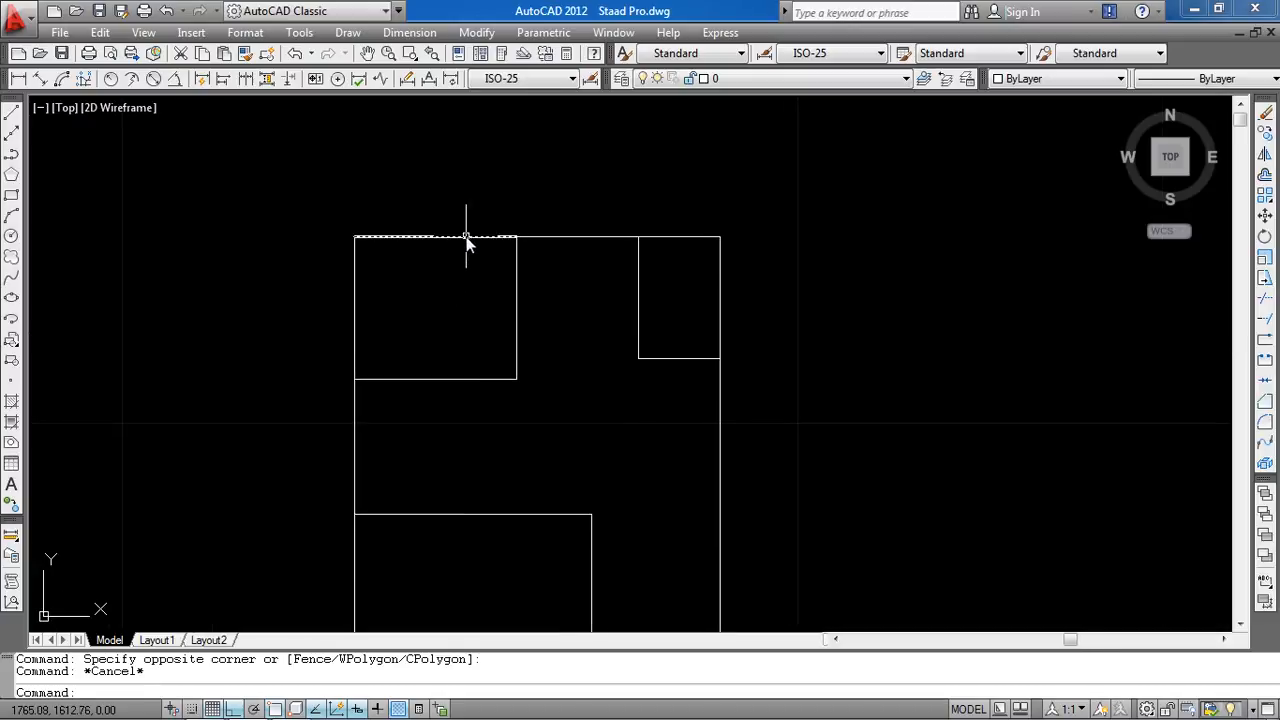
pyautogui.click(435, 237)
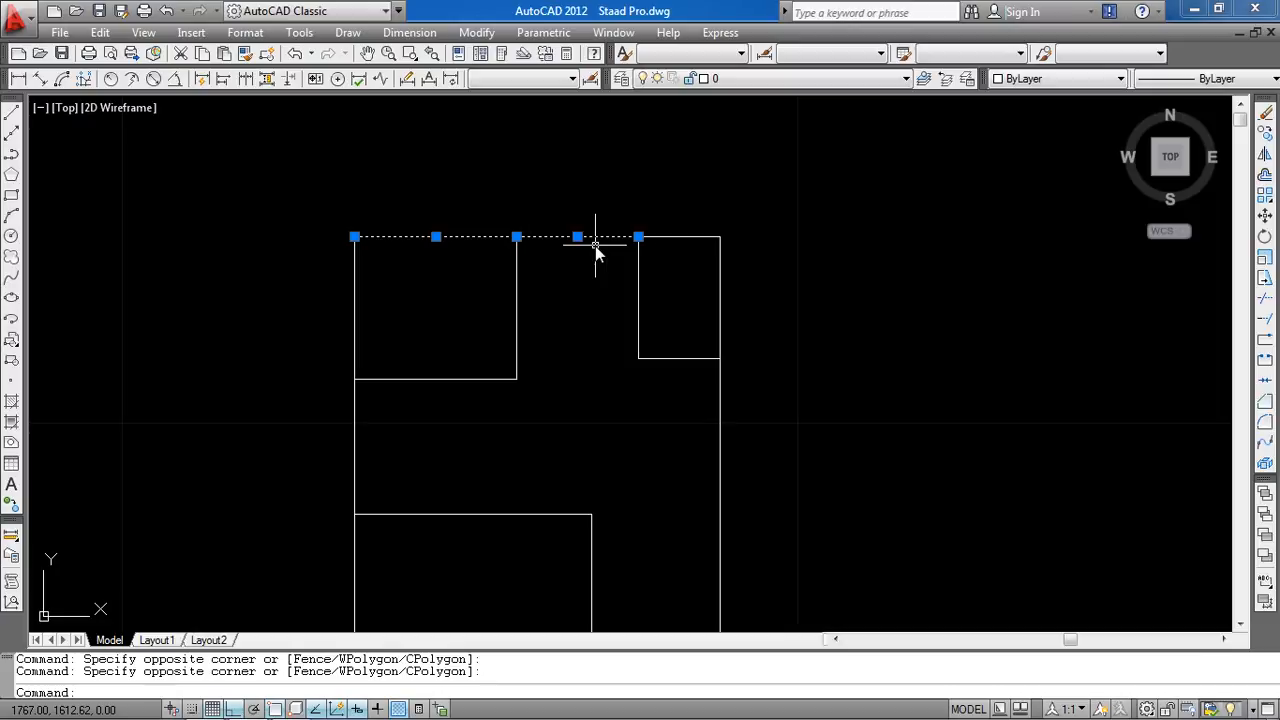
pyautogui.press('Escape')
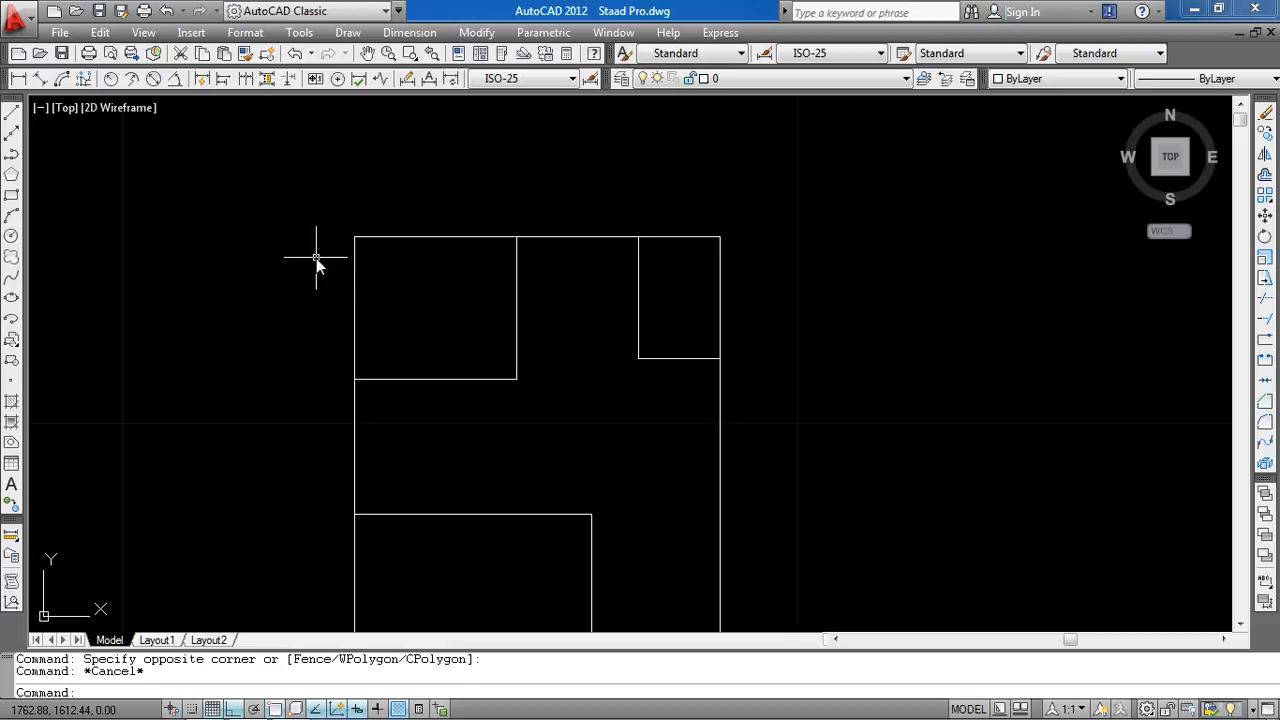
pyautogui.moveTo(363, 398)
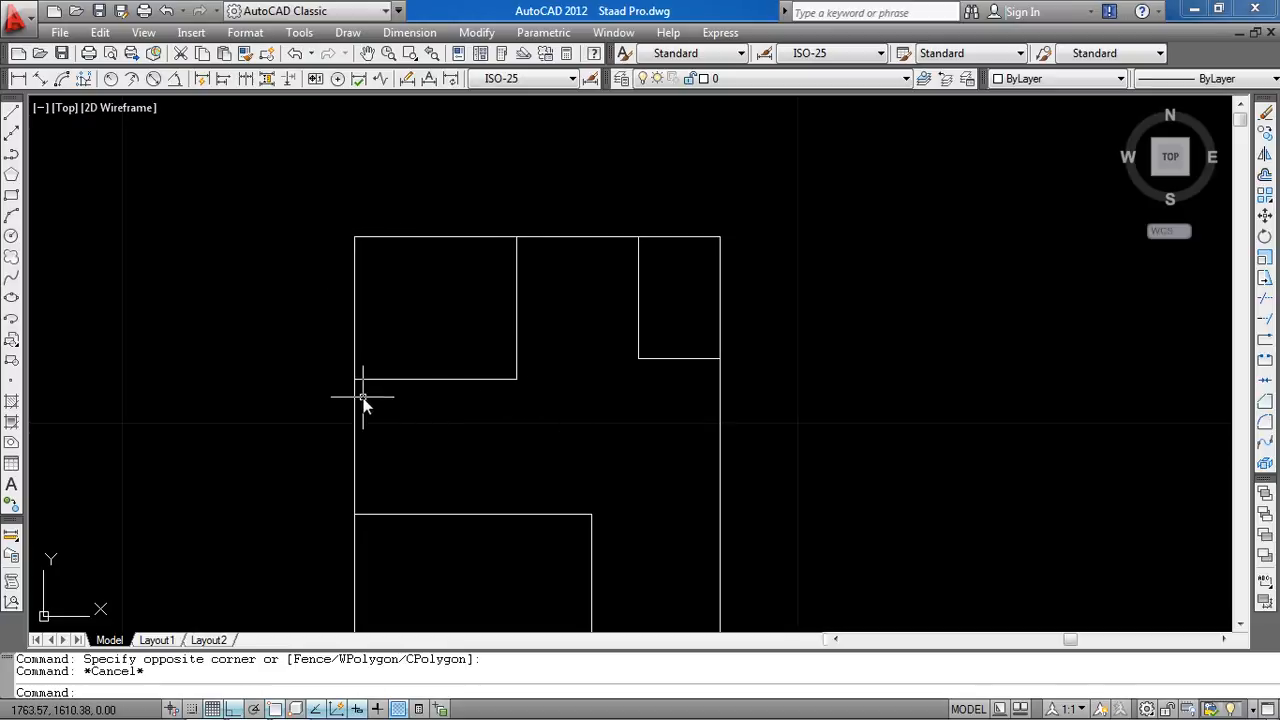
pyautogui.moveTo(625, 240)
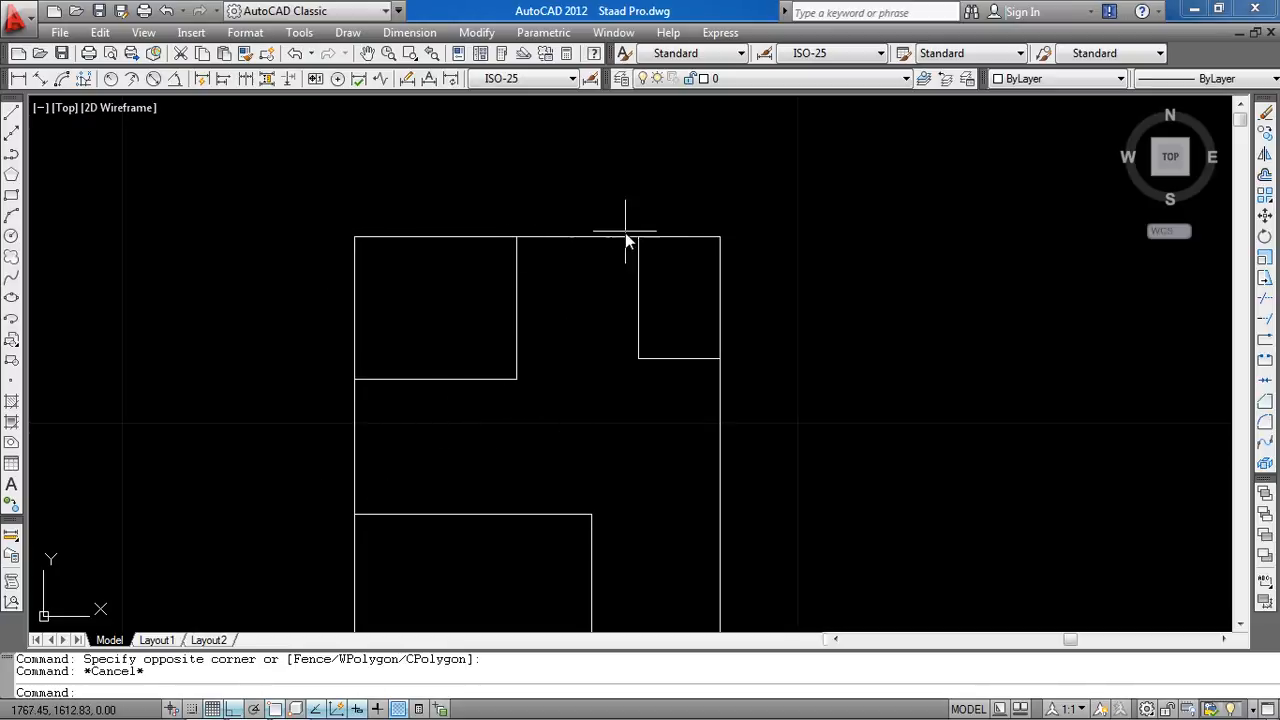
pyautogui.moveTo(718, 252)
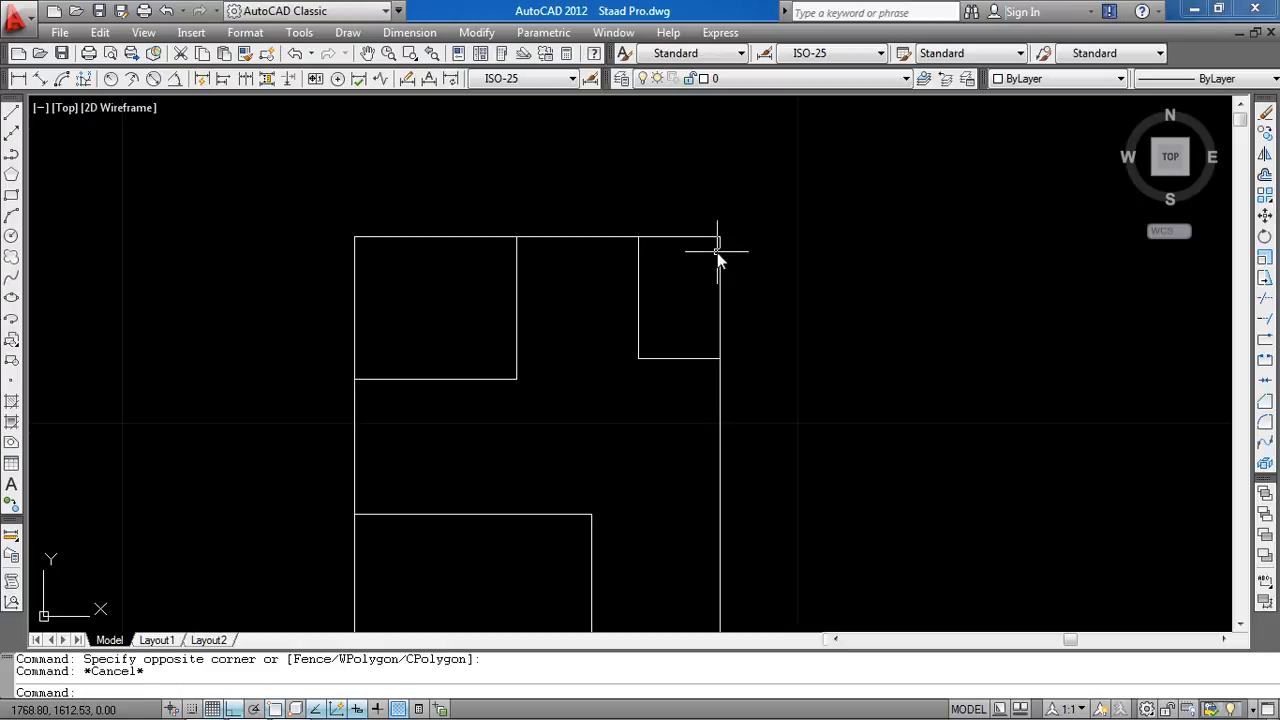
pyautogui.moveTo(630, 318)
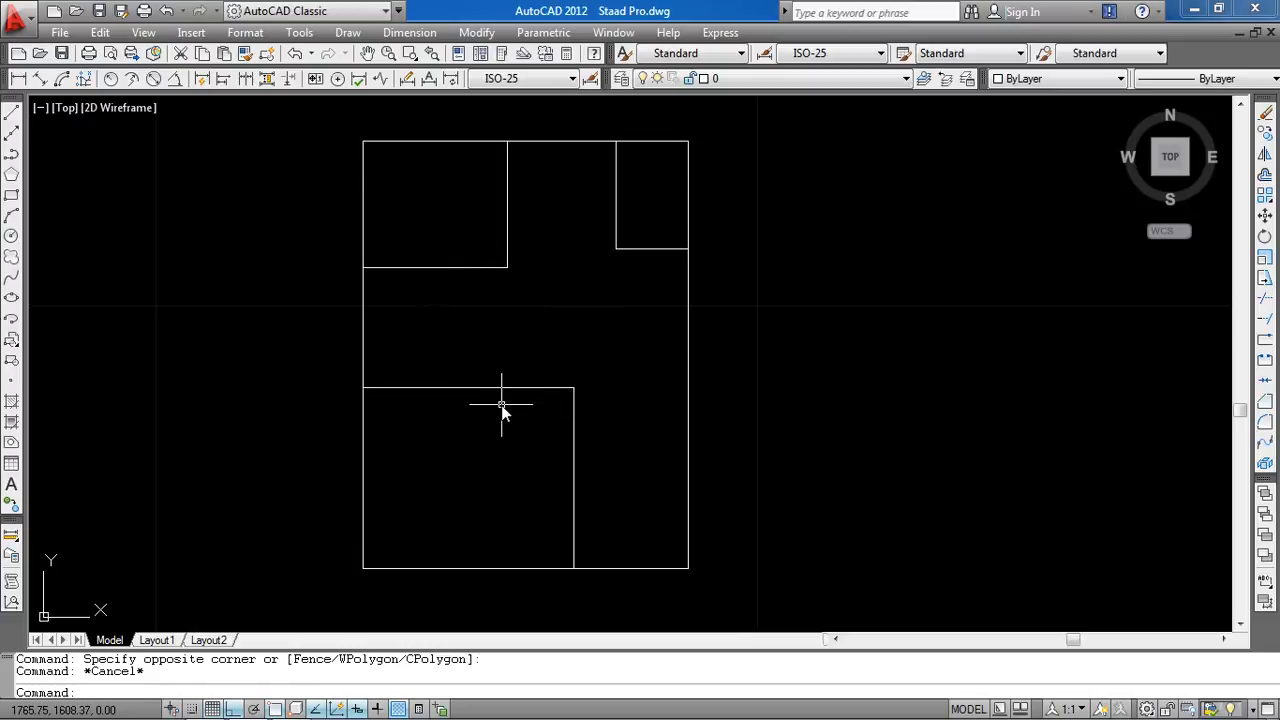
pyautogui.moveTo(583, 435)
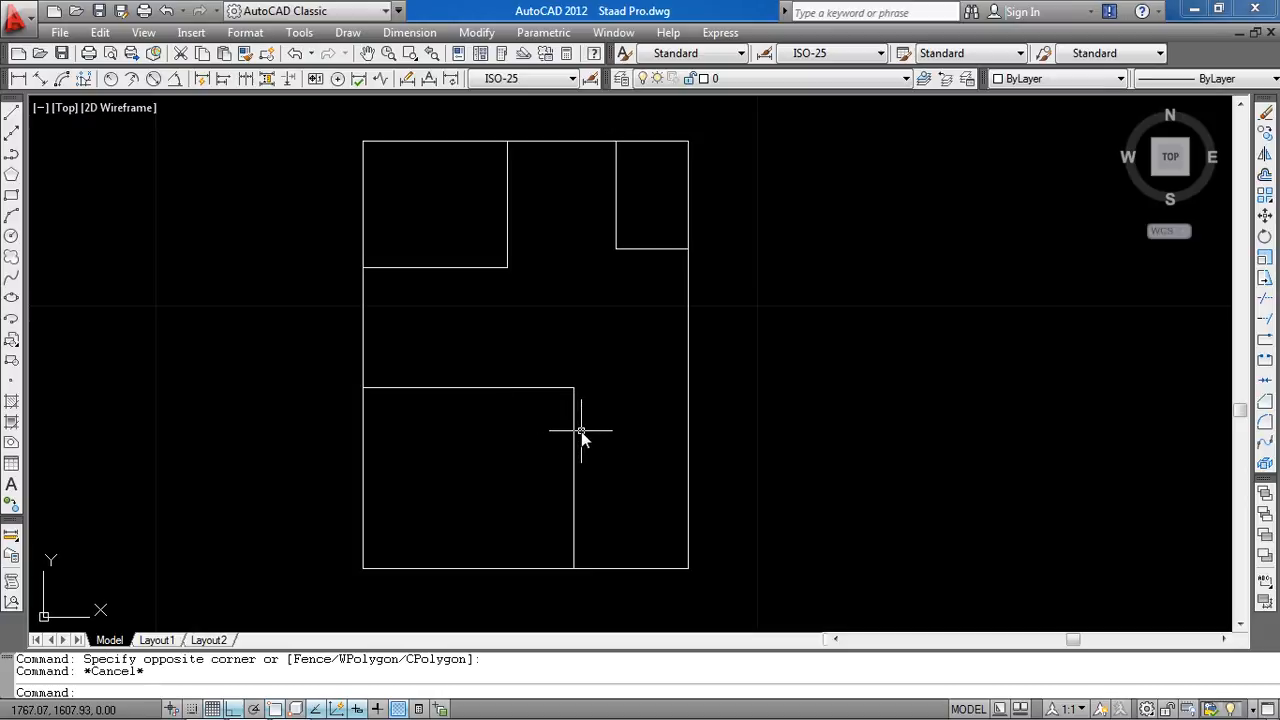
pyautogui.moveTo(588, 446)
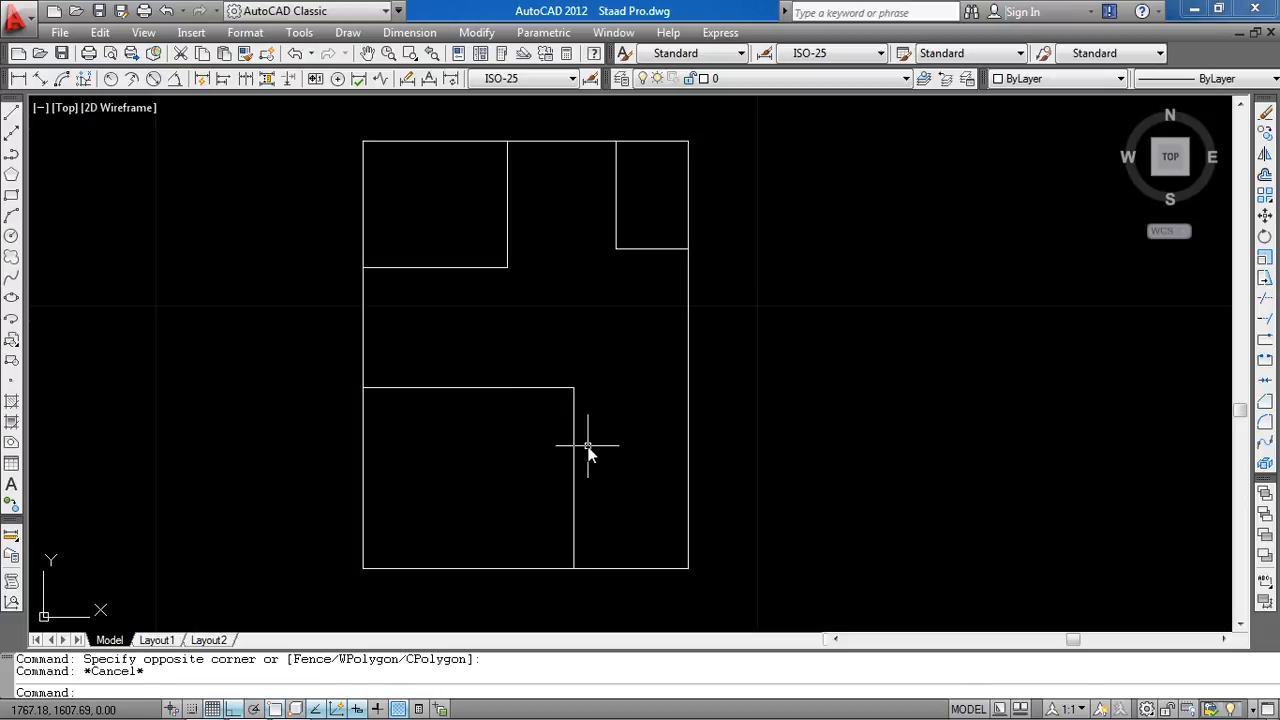
pyautogui.moveTo(595, 440)
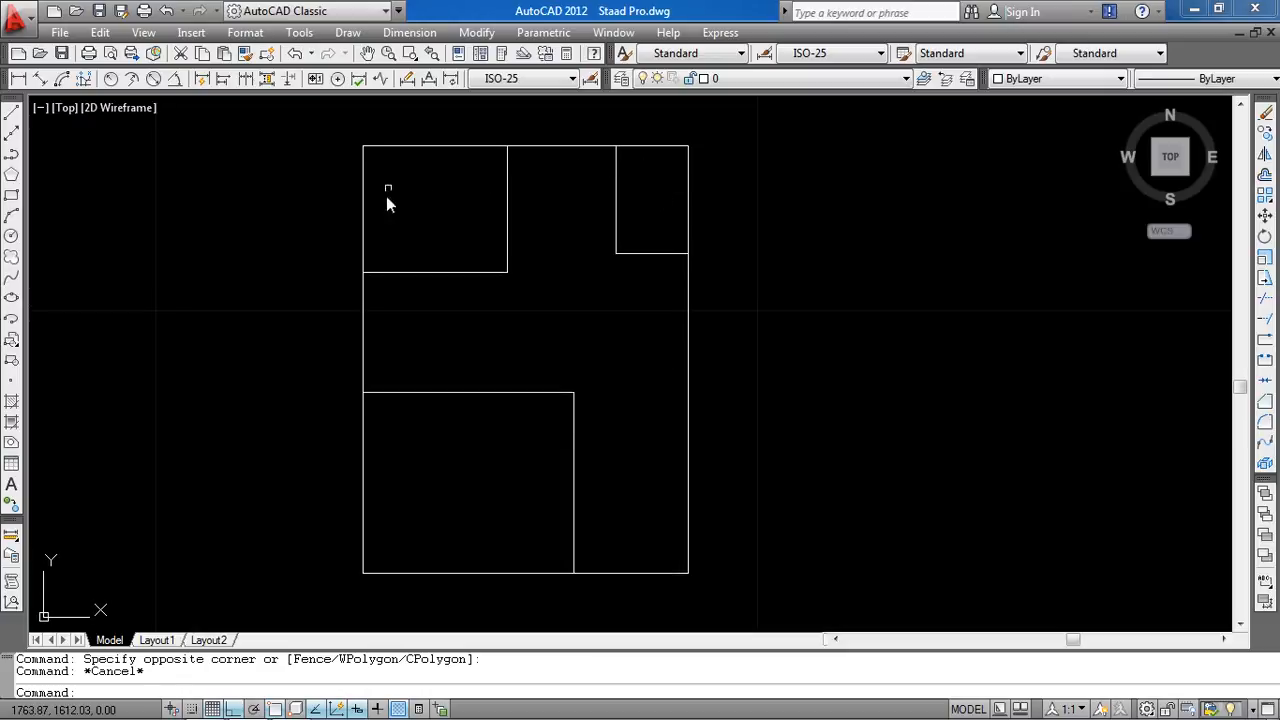
pyautogui.moveTo(665, 550)
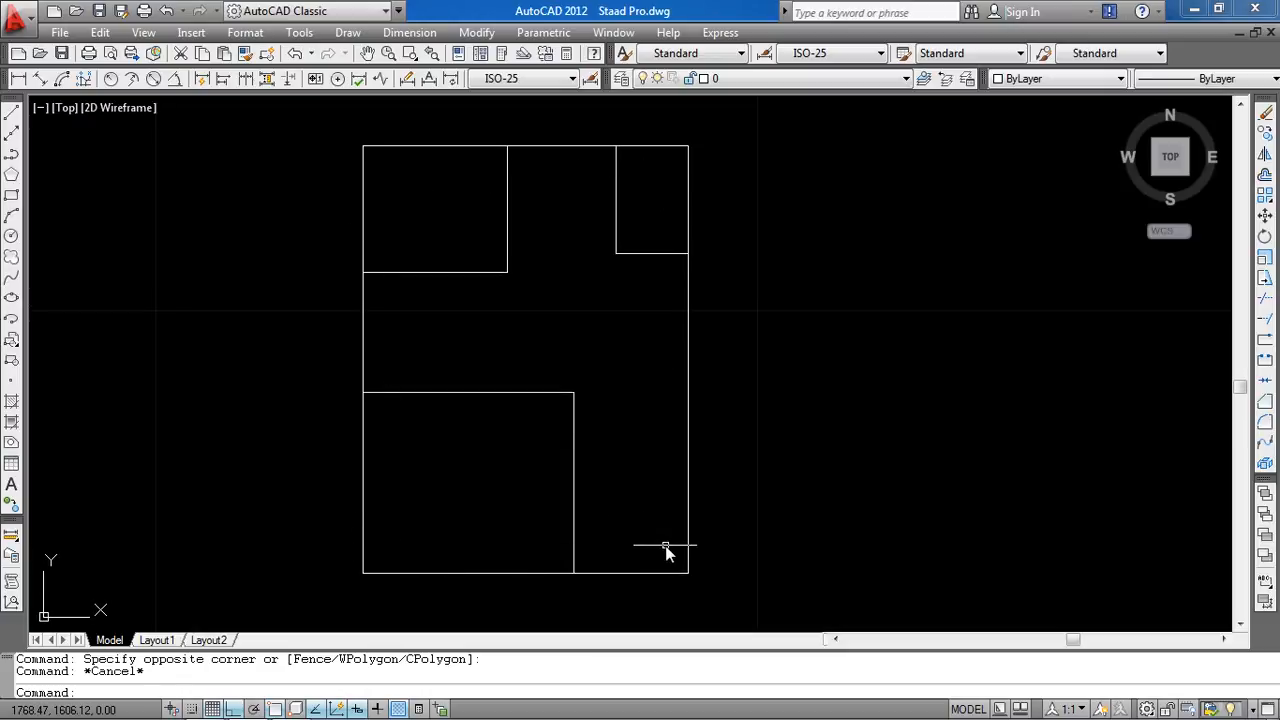
pyautogui.moveTo(667, 550)
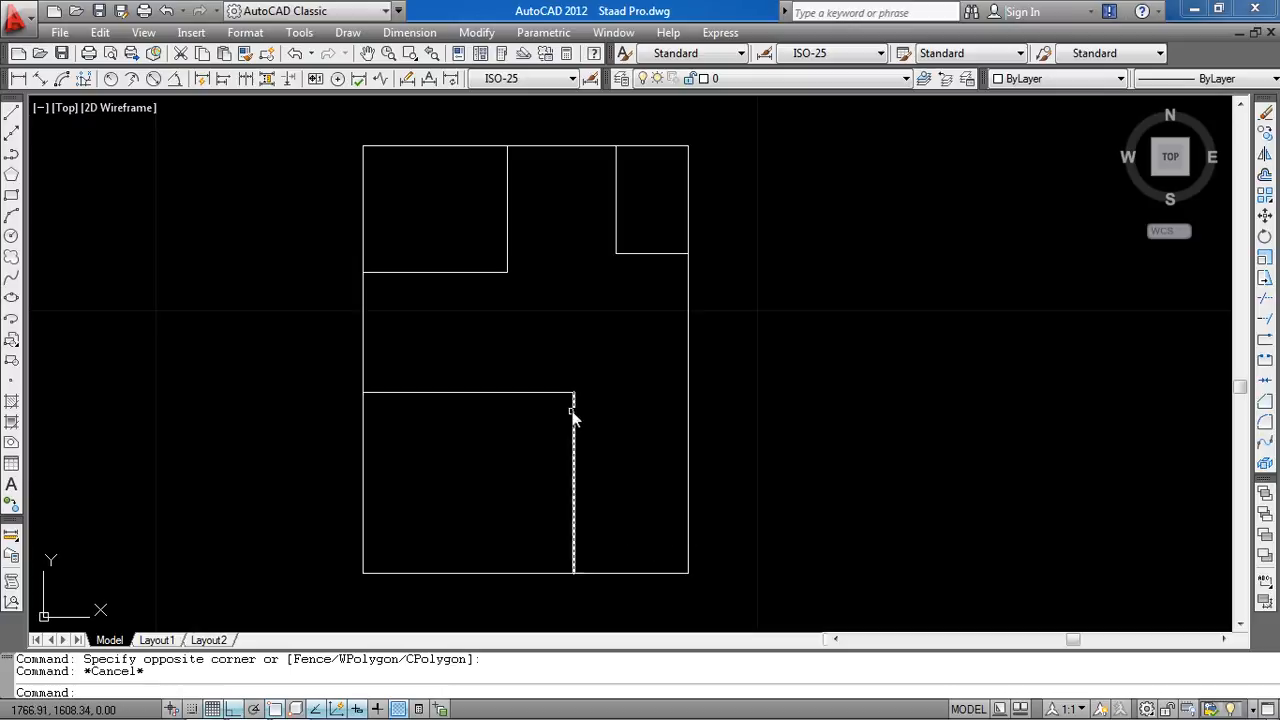
pyautogui.moveTo(550, 383)
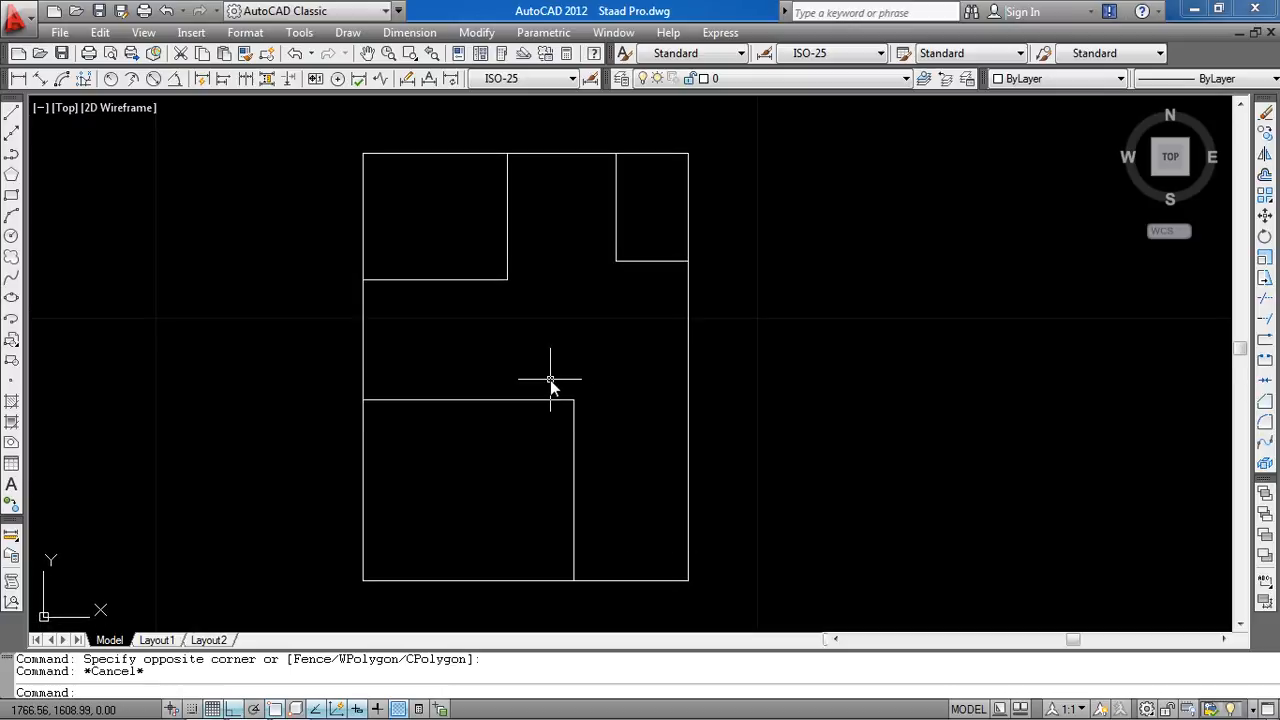
pyautogui.moveTo(551, 383)
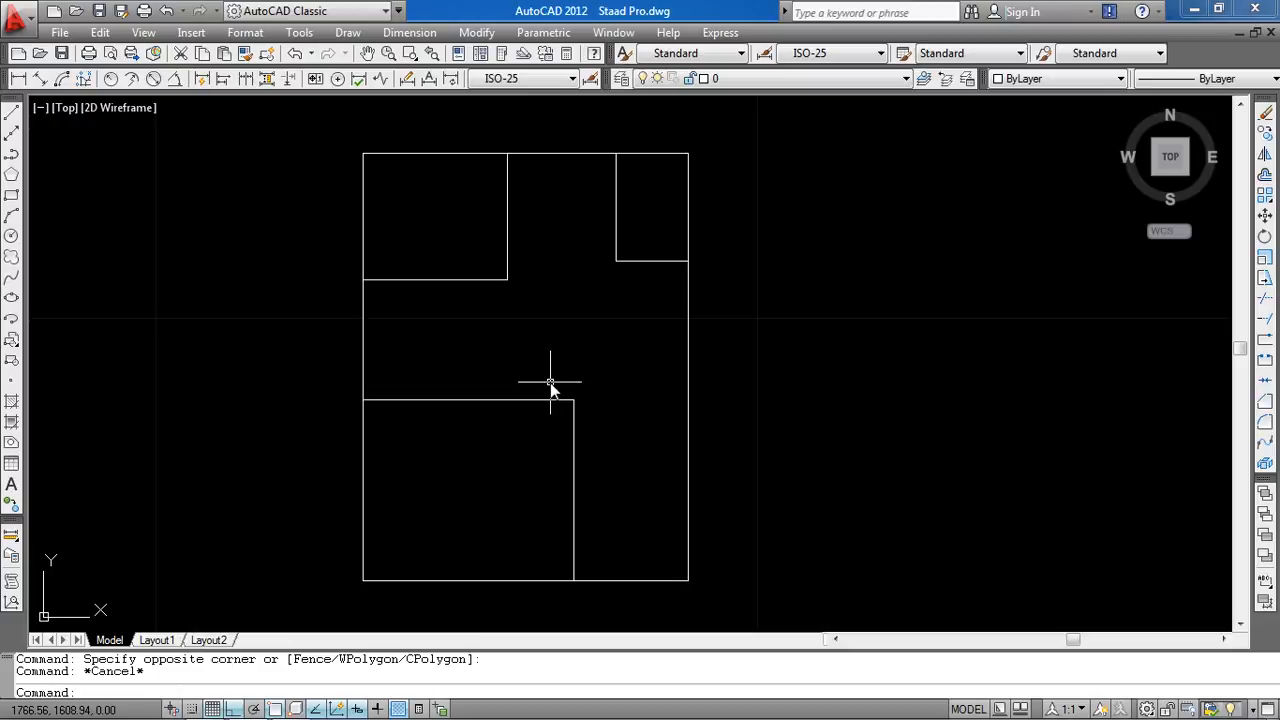
pyautogui.moveTo(37, 395)
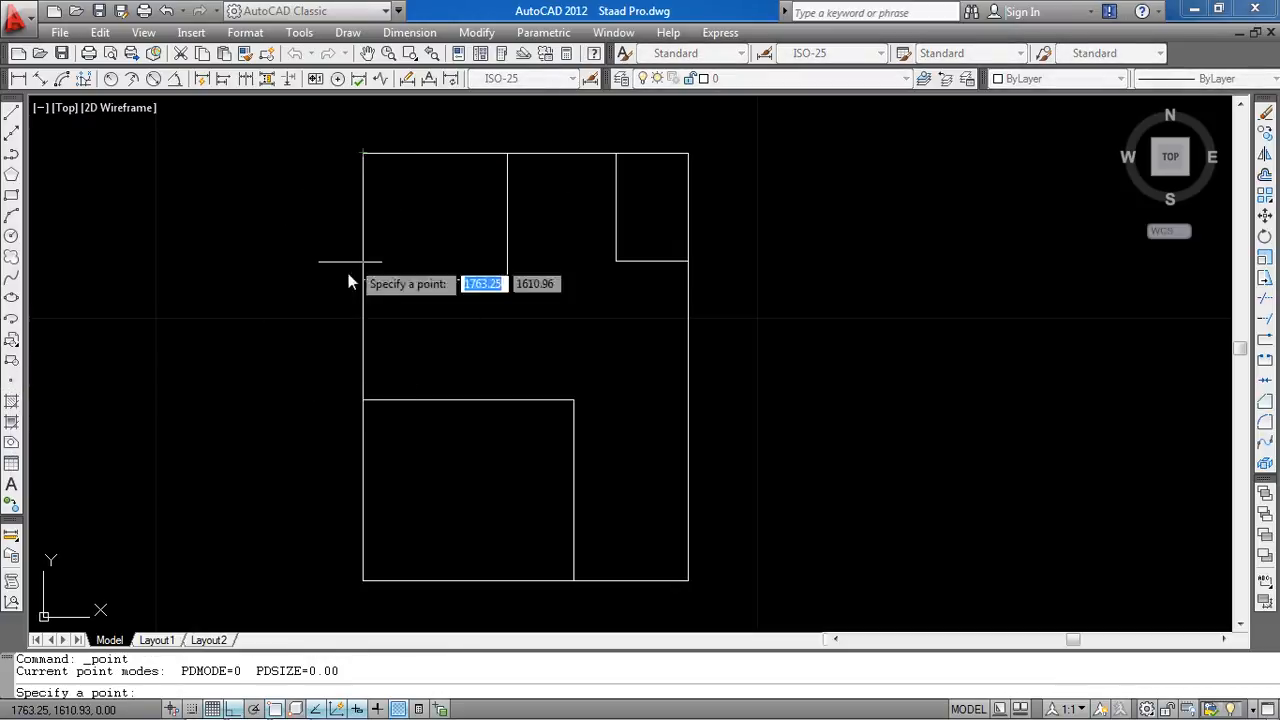
pyautogui.moveTo(378, 518)
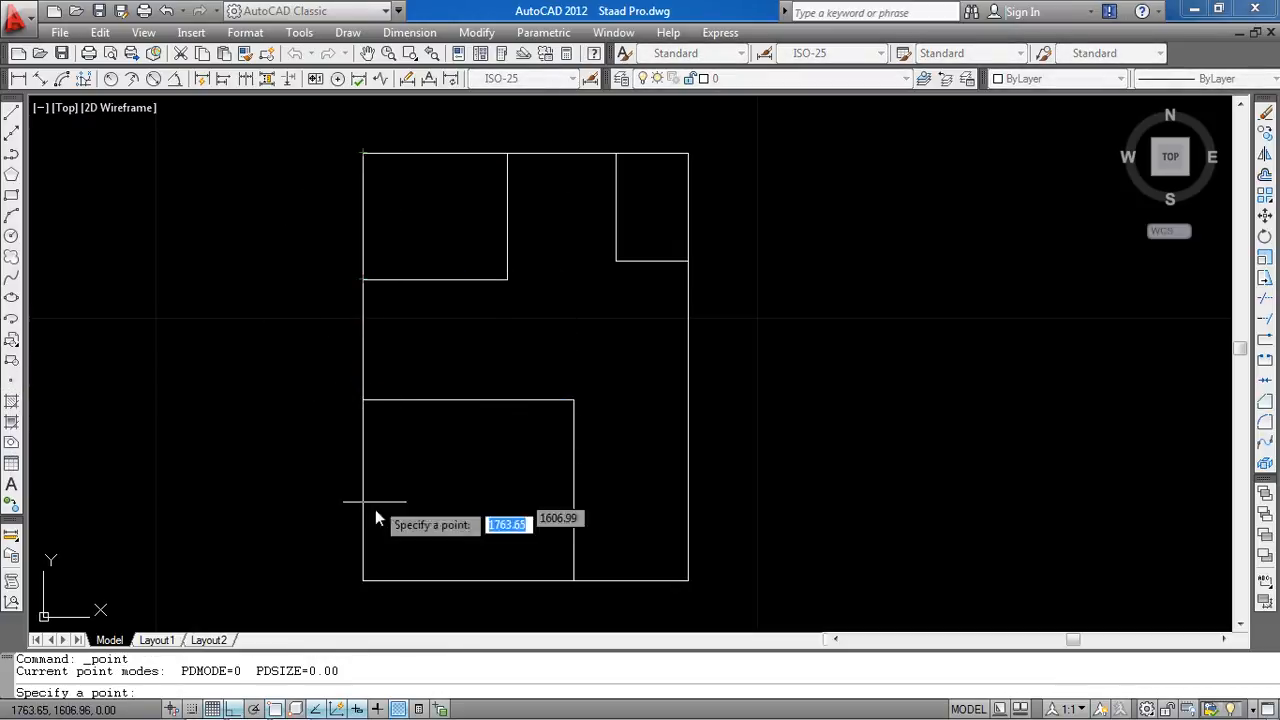
pyautogui.moveTo(545, 517)
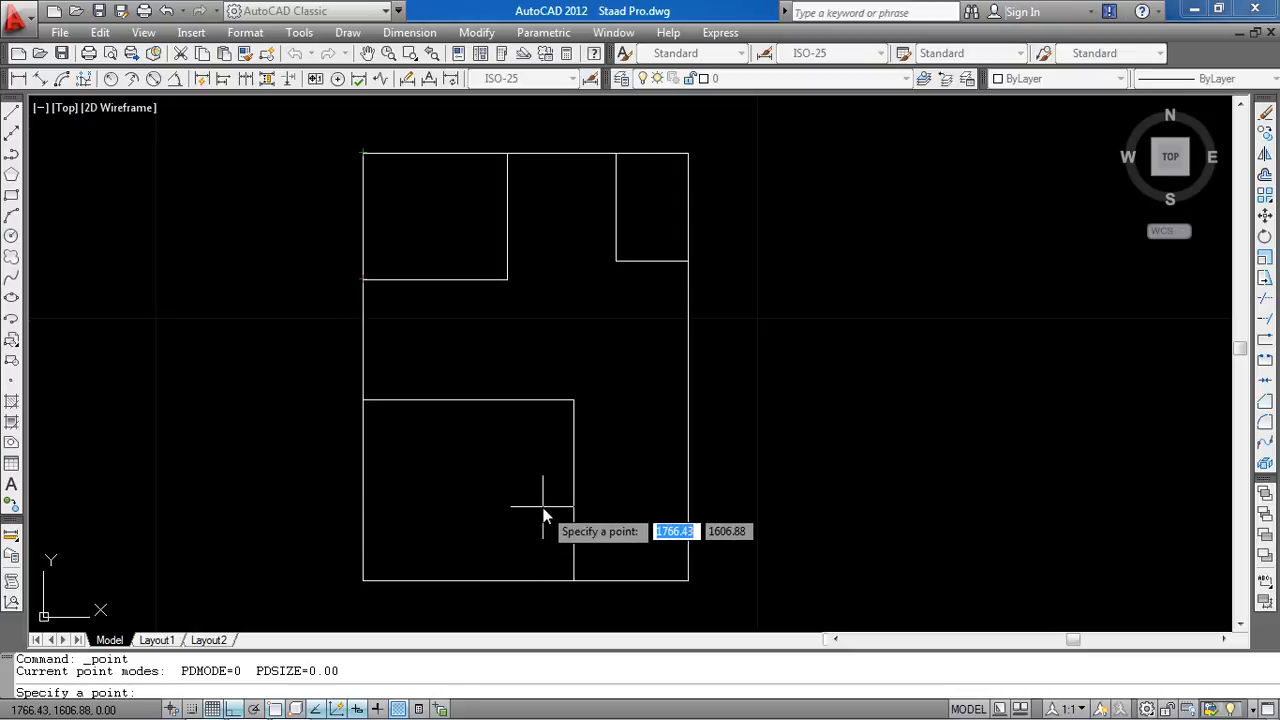
pyautogui.moveTo(480, 270)
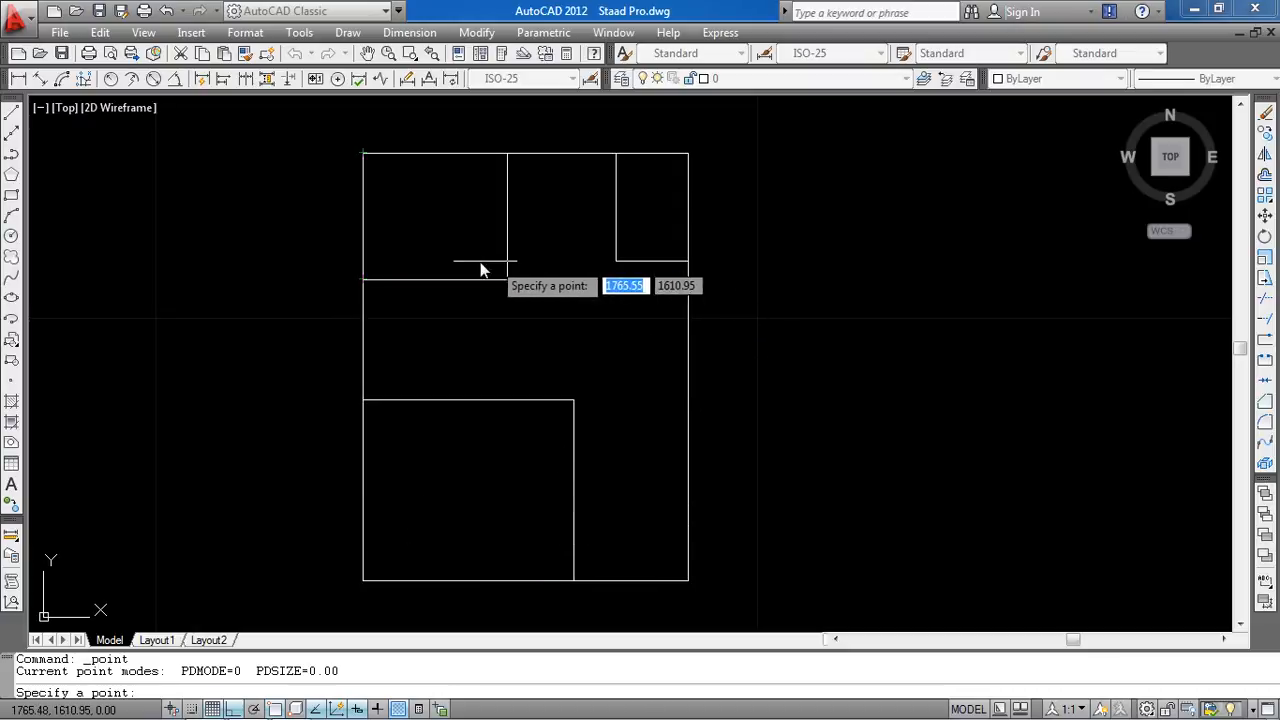
pyautogui.moveTo(412, 290)
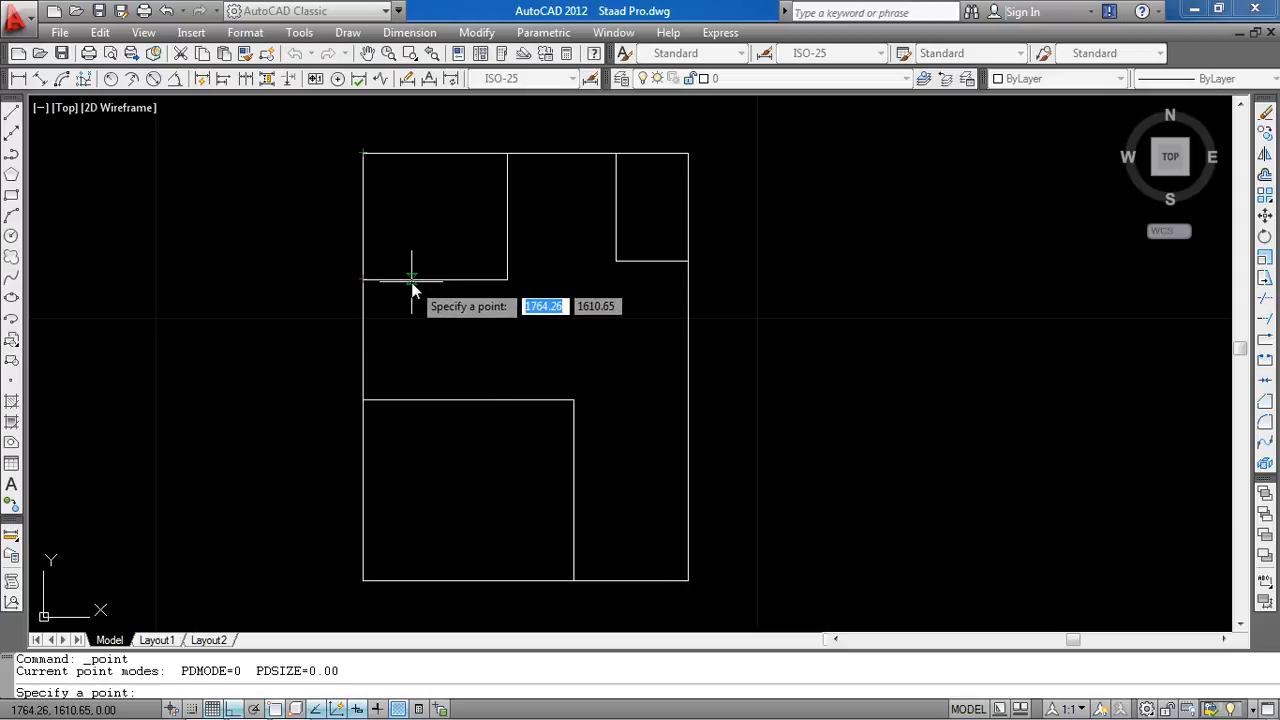
pyautogui.moveTo(430, 278)
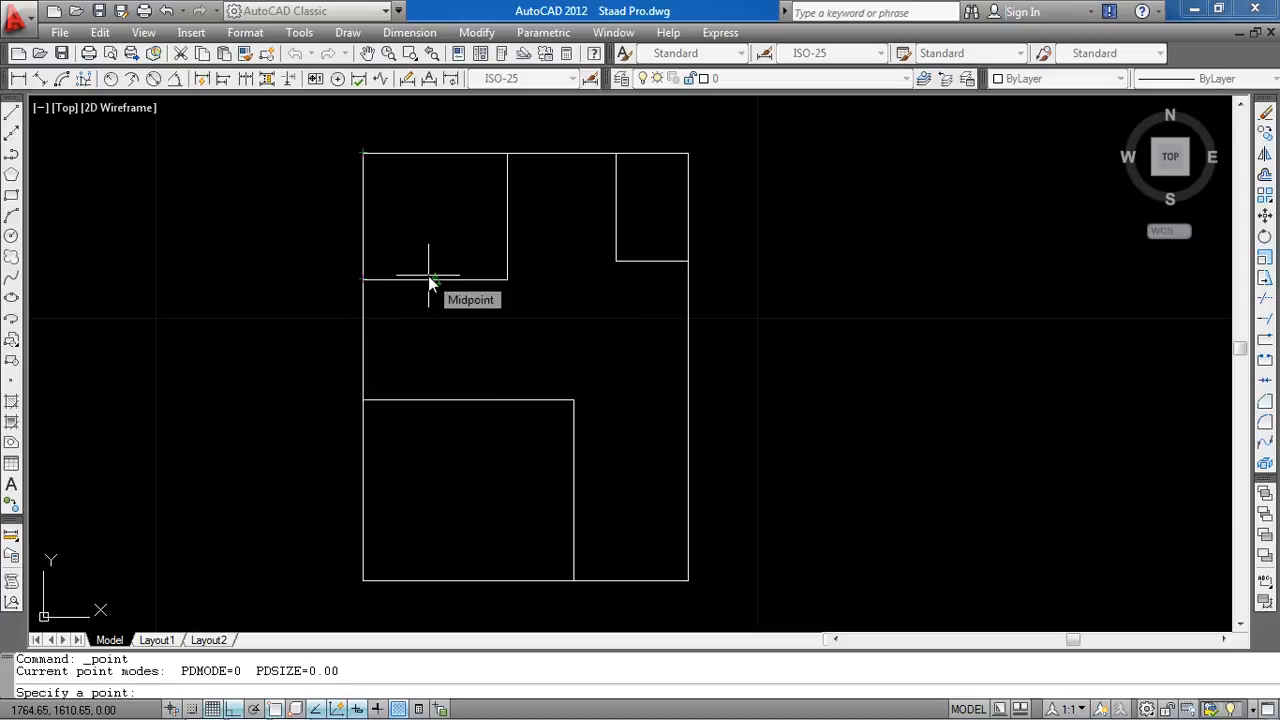
pyautogui.moveTo(465, 385)
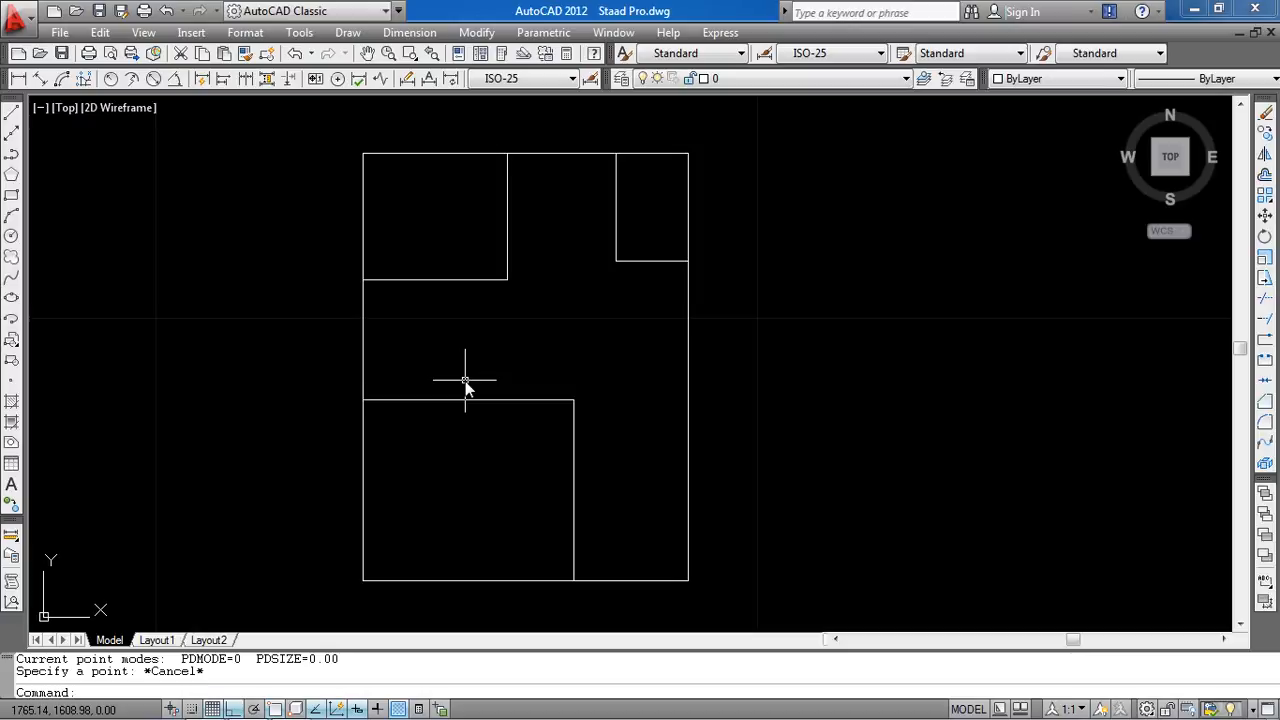
pyautogui.moveTo(150, 150)
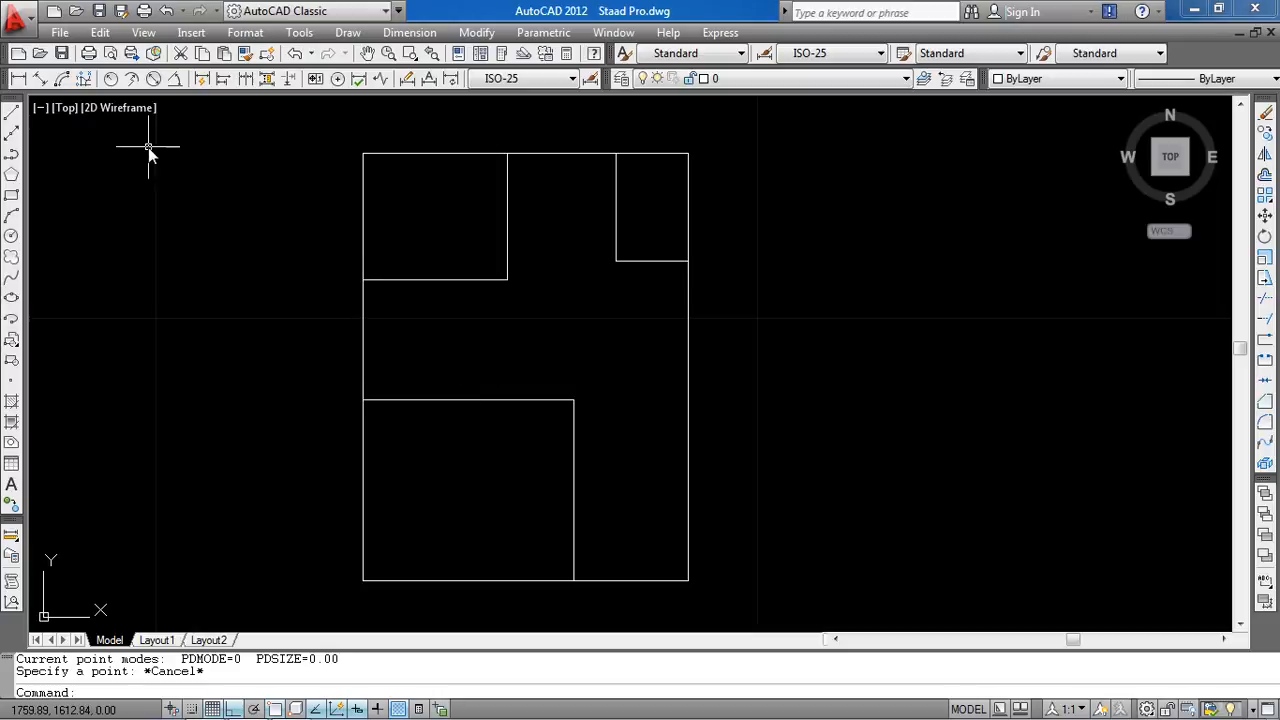
pyautogui.moveTo(145, 130)
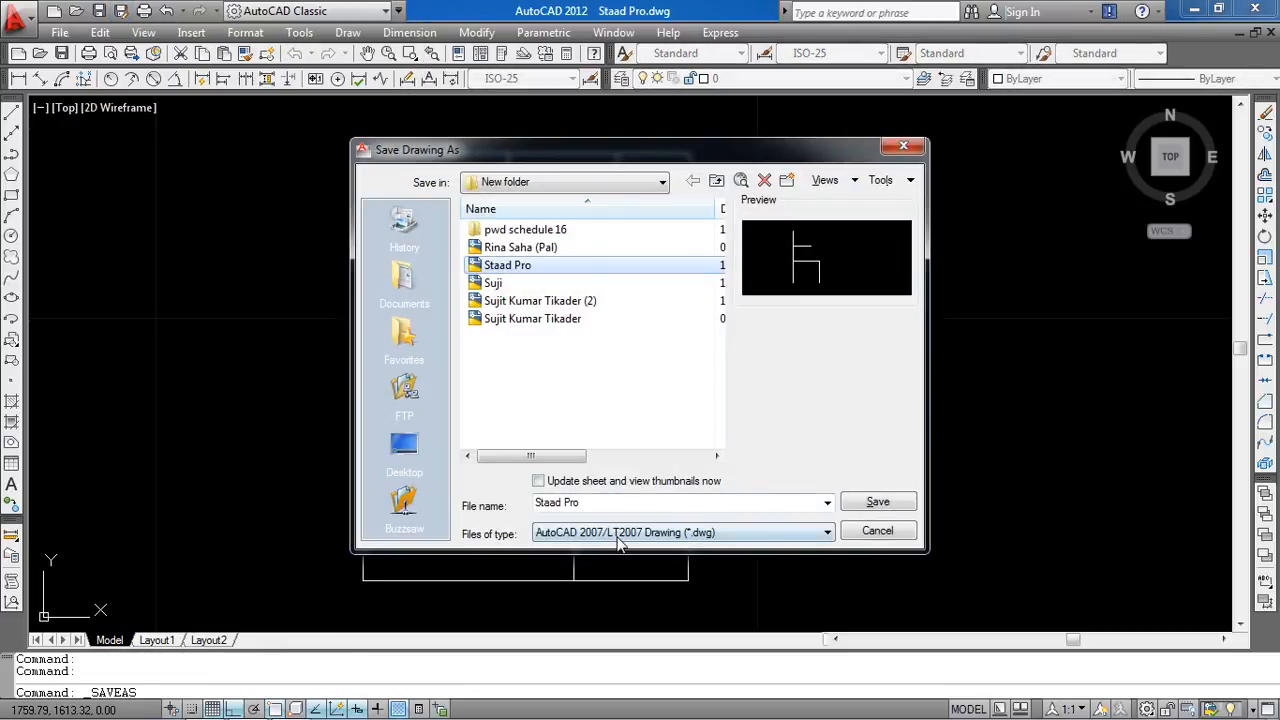
# Step: Save the drawing to the Desktop as an AutoCAD 2000/LT2000 DXF named 'Staad Pro'
pyautogui.click(825, 532)
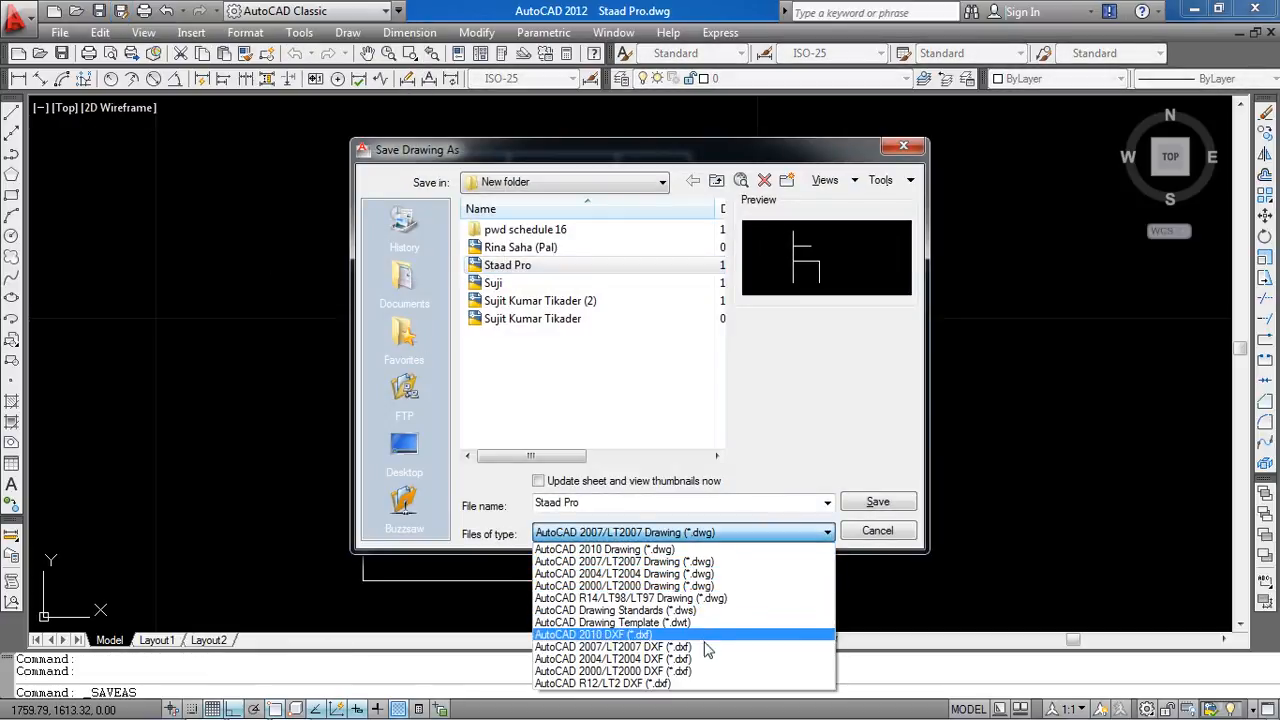
pyautogui.moveTo(683, 683)
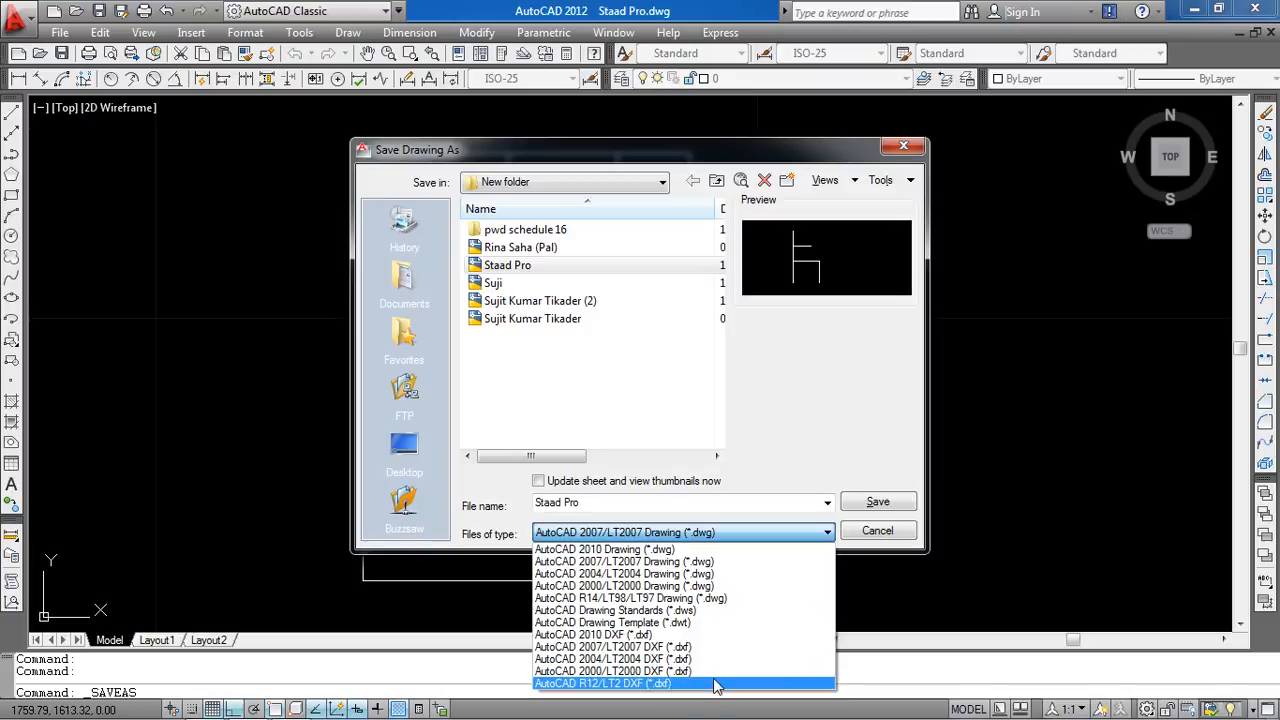
pyautogui.moveTo(712, 646)
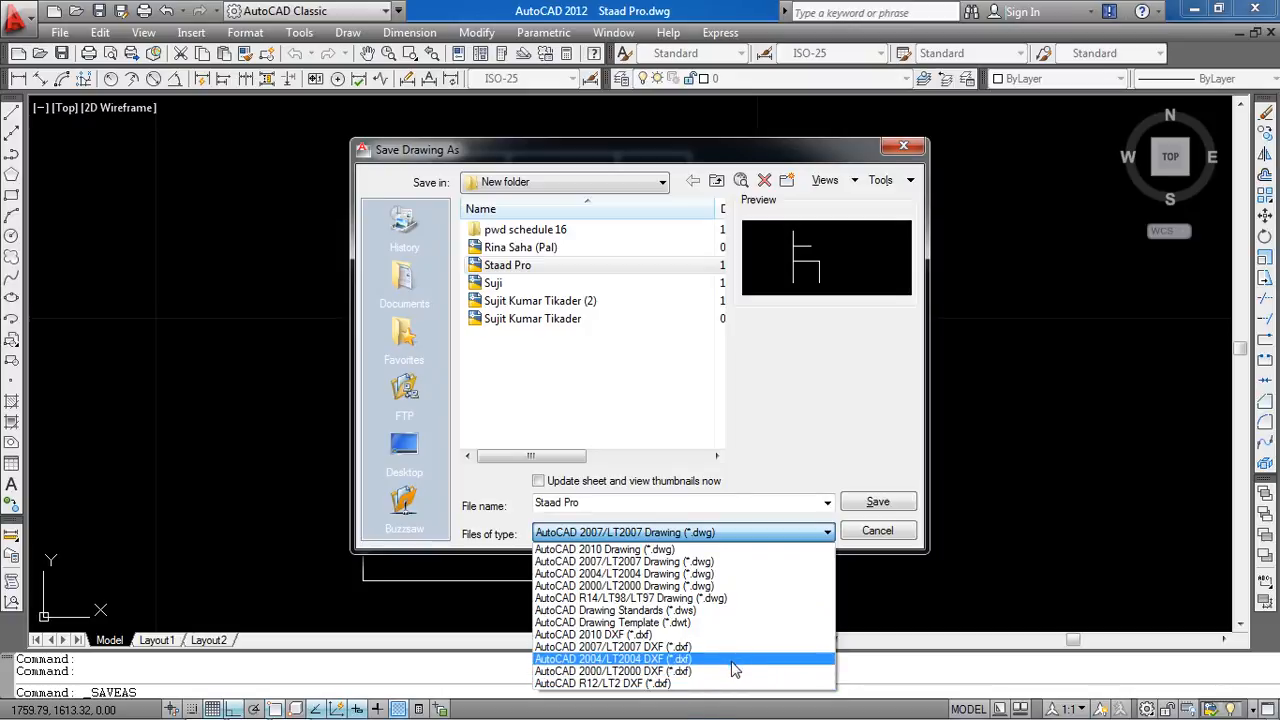
pyautogui.click(613, 671)
pyautogui.write('.')
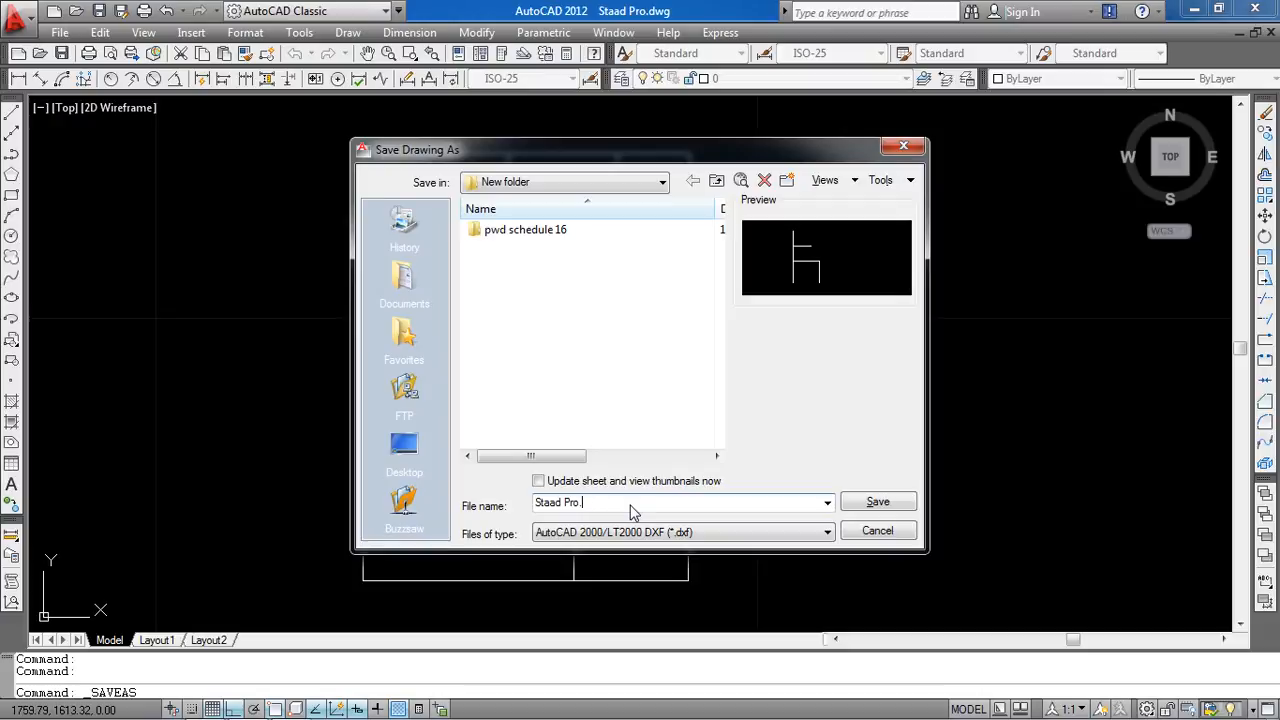
pyautogui.click(661, 181)
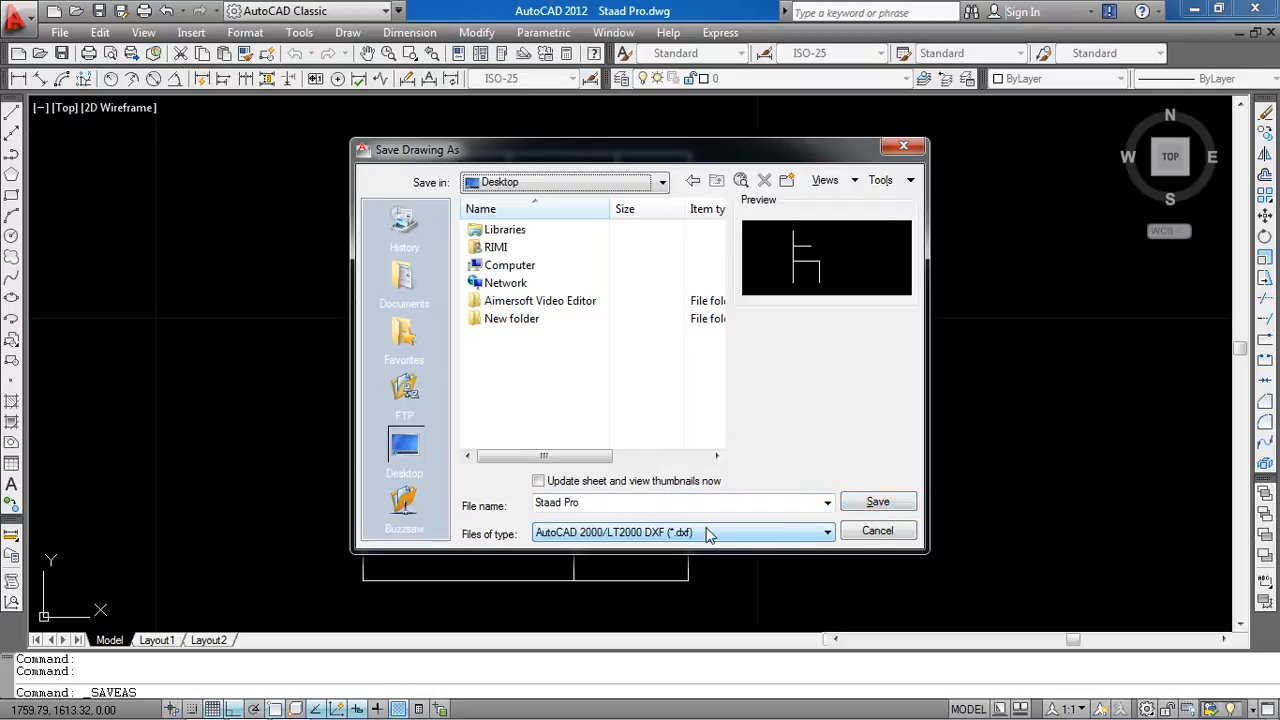
pyautogui.moveTo(662, 538)
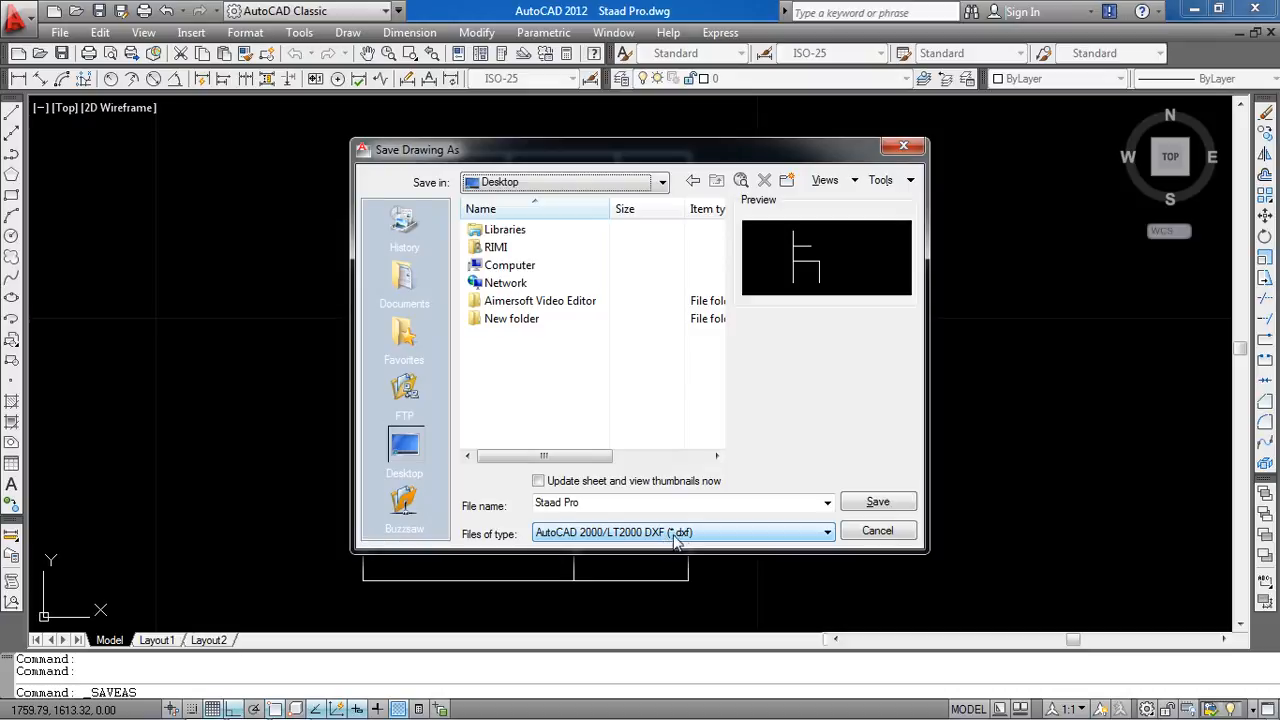
pyautogui.click(877, 530)
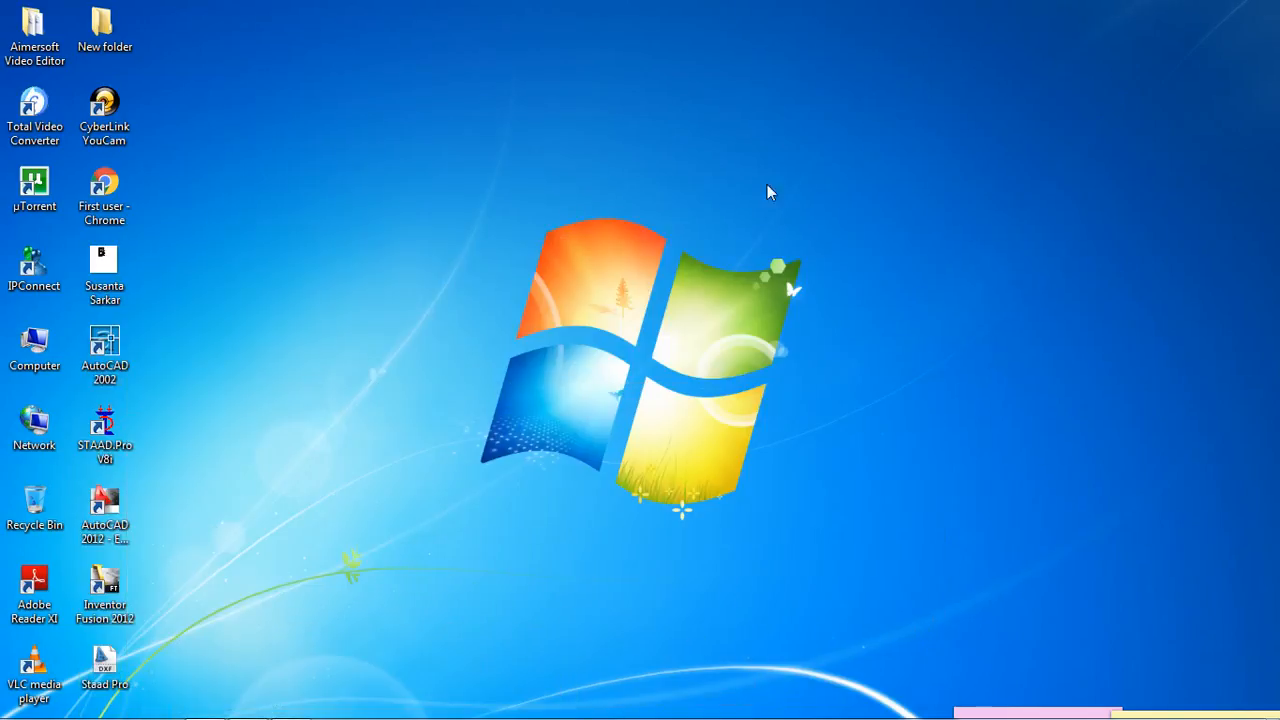
pyautogui.moveTo(178, 638)
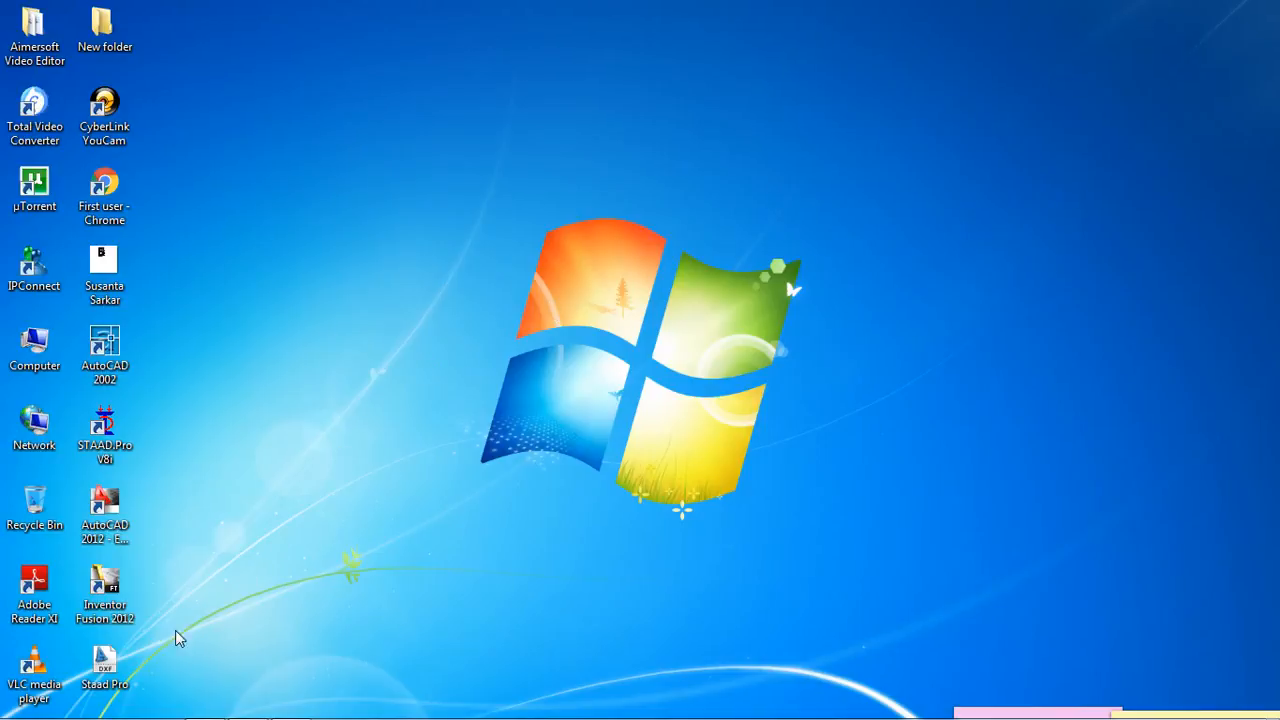
pyautogui.moveTo(189, 508)
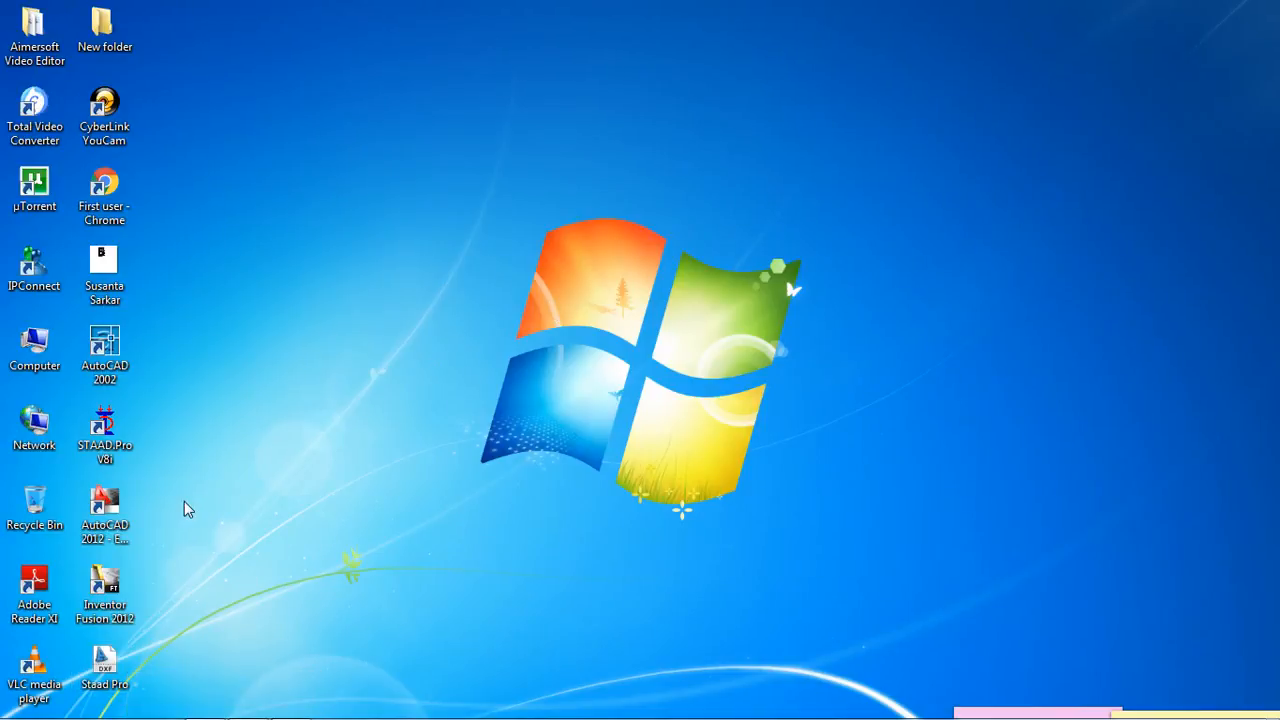
# Step: Launch STAAD.Pro V8i from its desktop shortcut
pyautogui.doubleClick(104, 432)
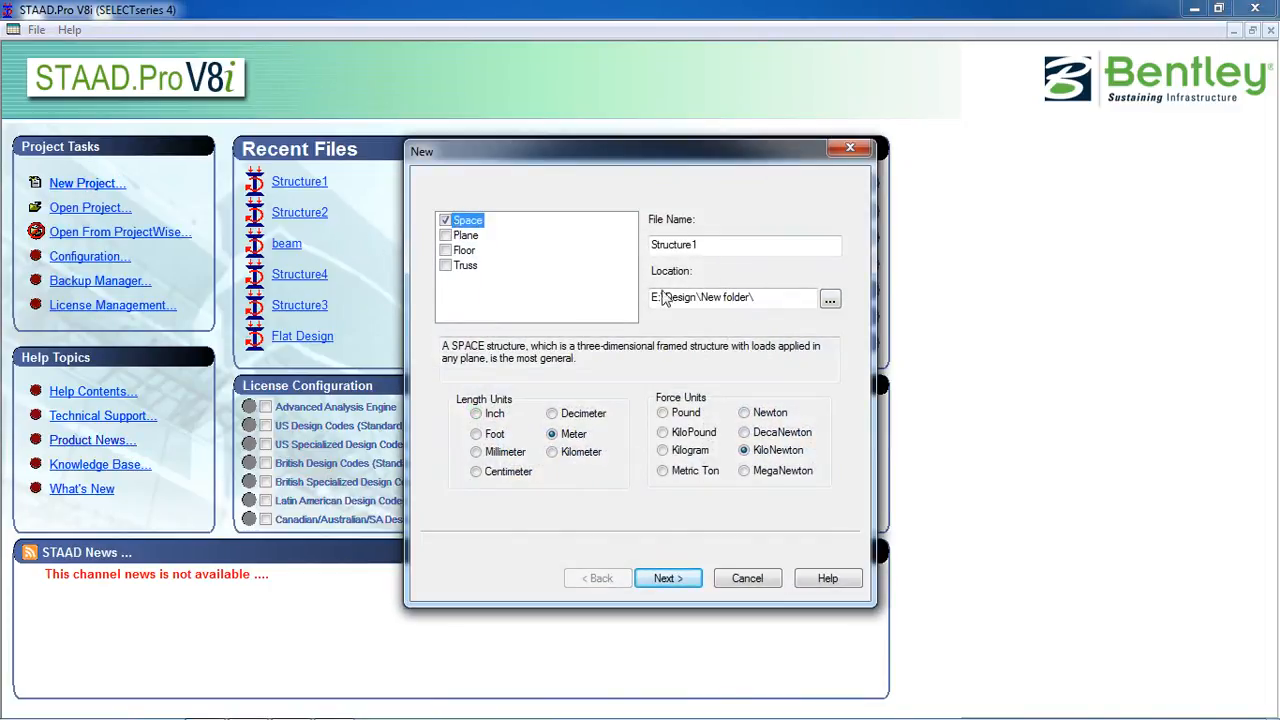
pyautogui.moveTo(733, 305)
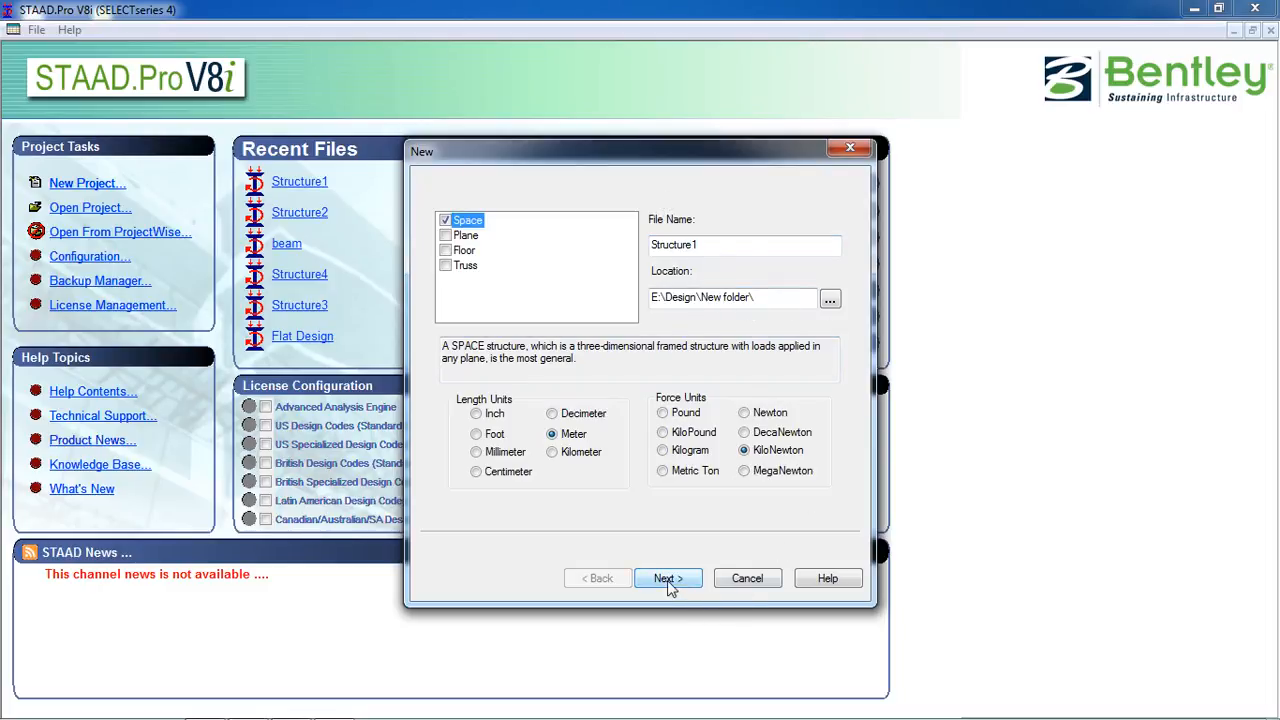
# Step: Accept Space, Meter and KiloNewton defaults and finish with Add Beam checked
pyautogui.click(667, 578)
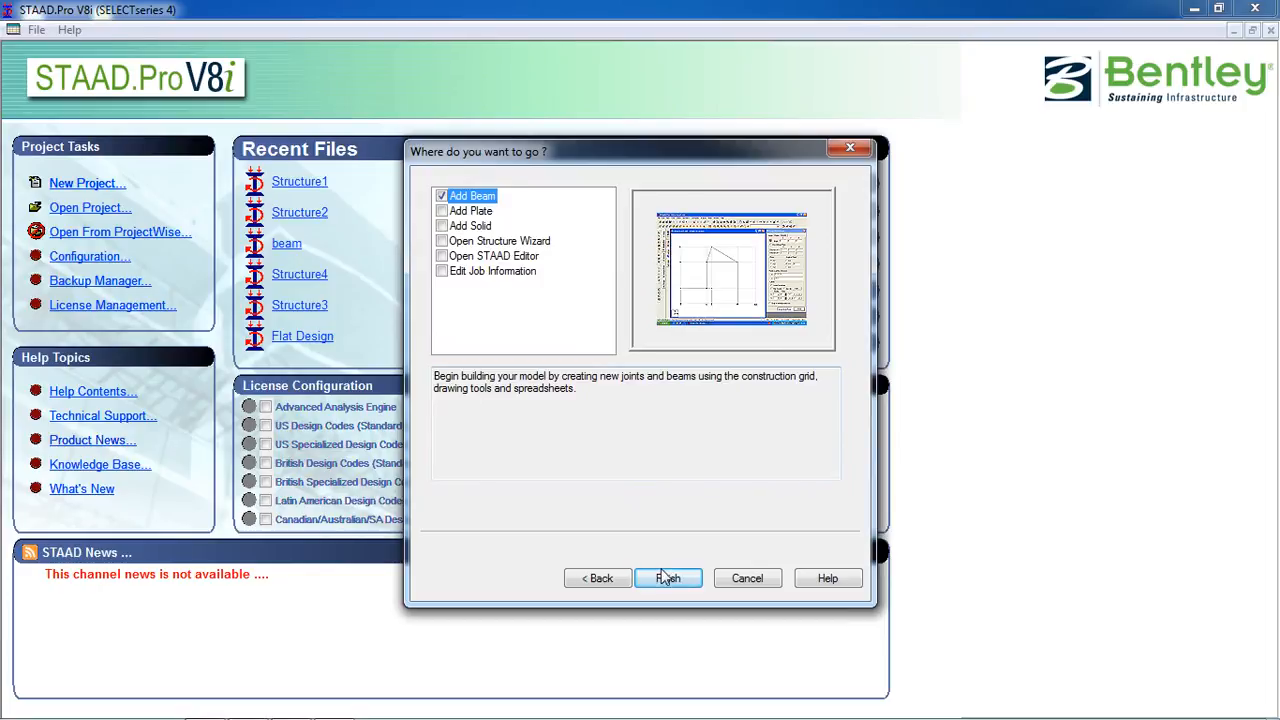
pyautogui.click(668, 578)
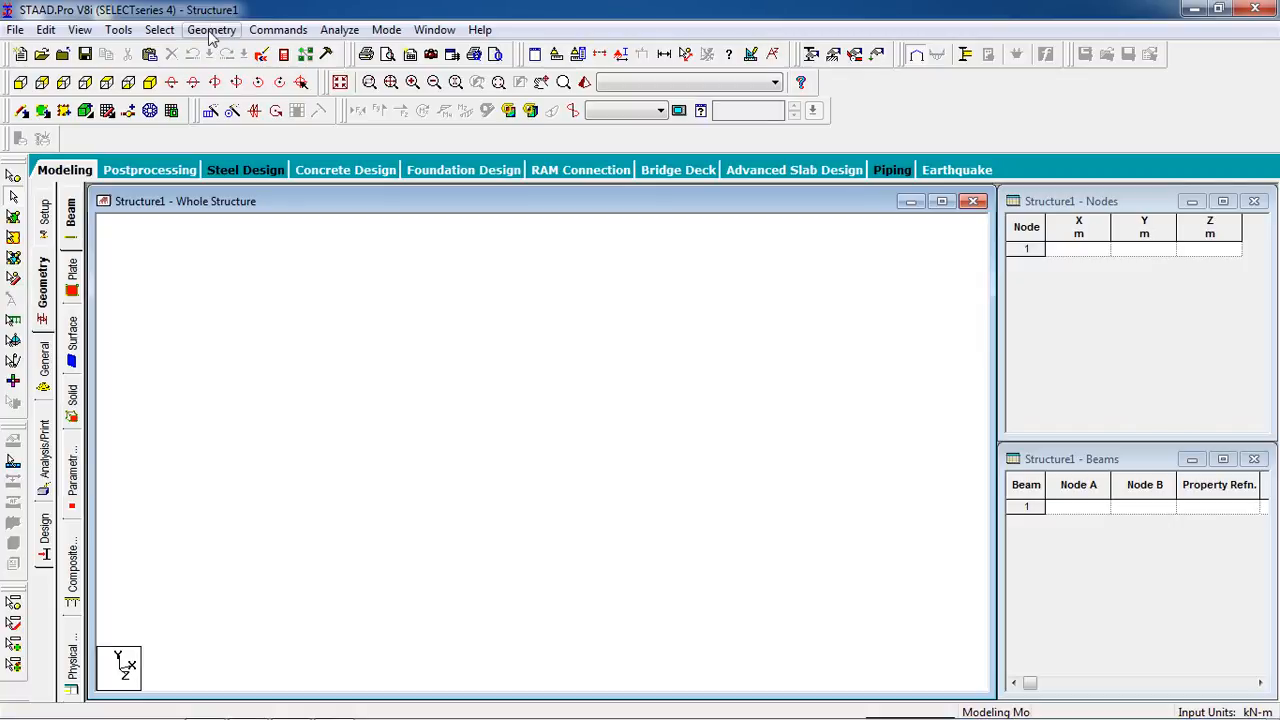
# Step: Run the Structure Wizard, choose Import CAD Models, and start Scan DXF
pyautogui.click(211, 29)
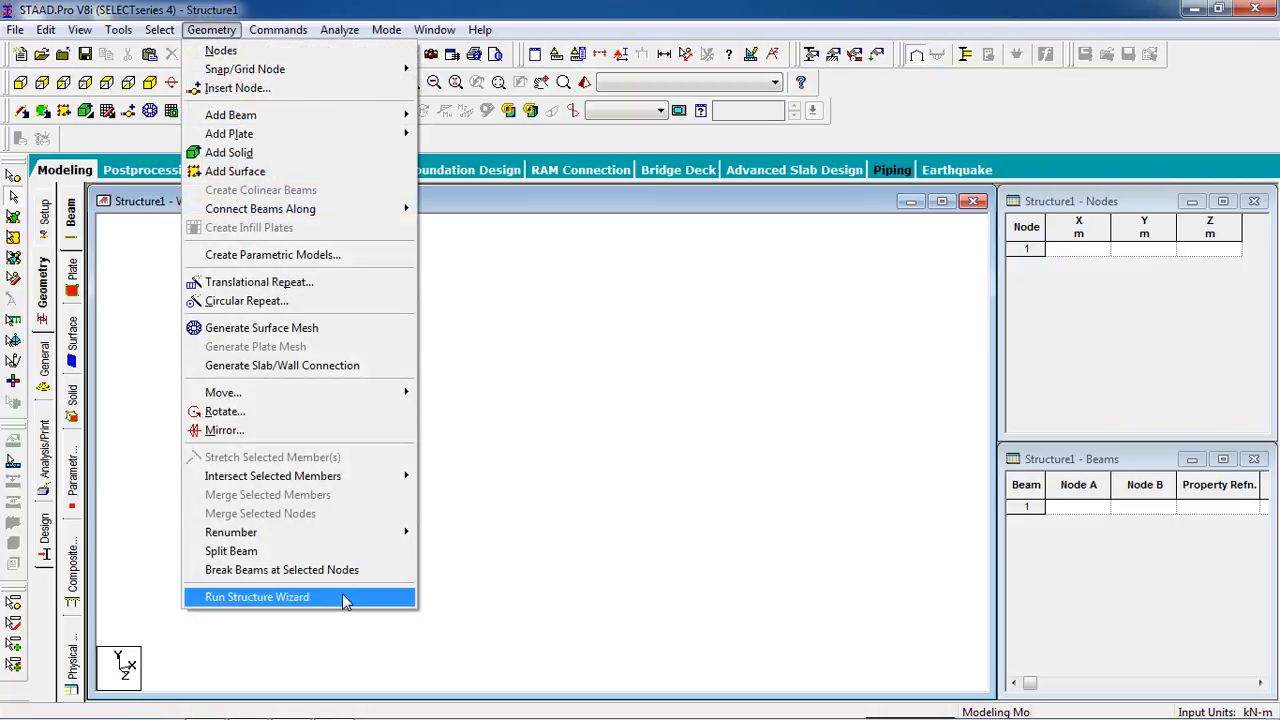
pyautogui.click(257, 597)
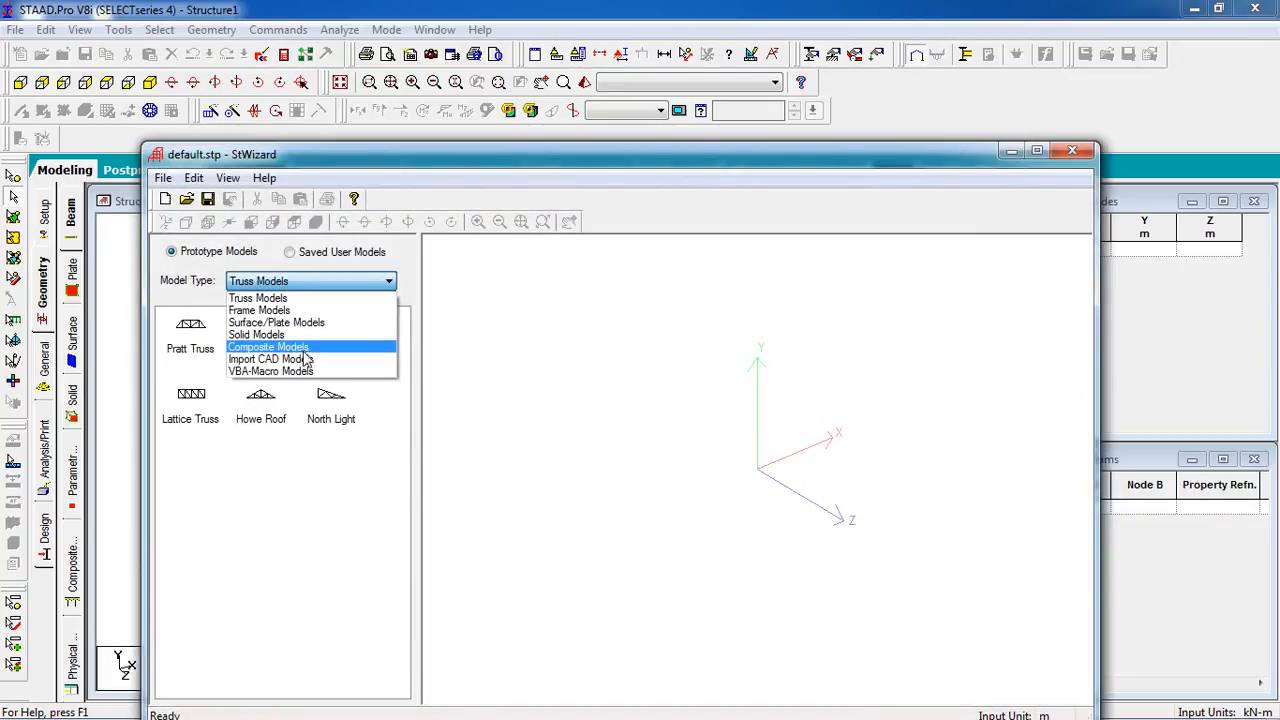
pyautogui.click(270, 359)
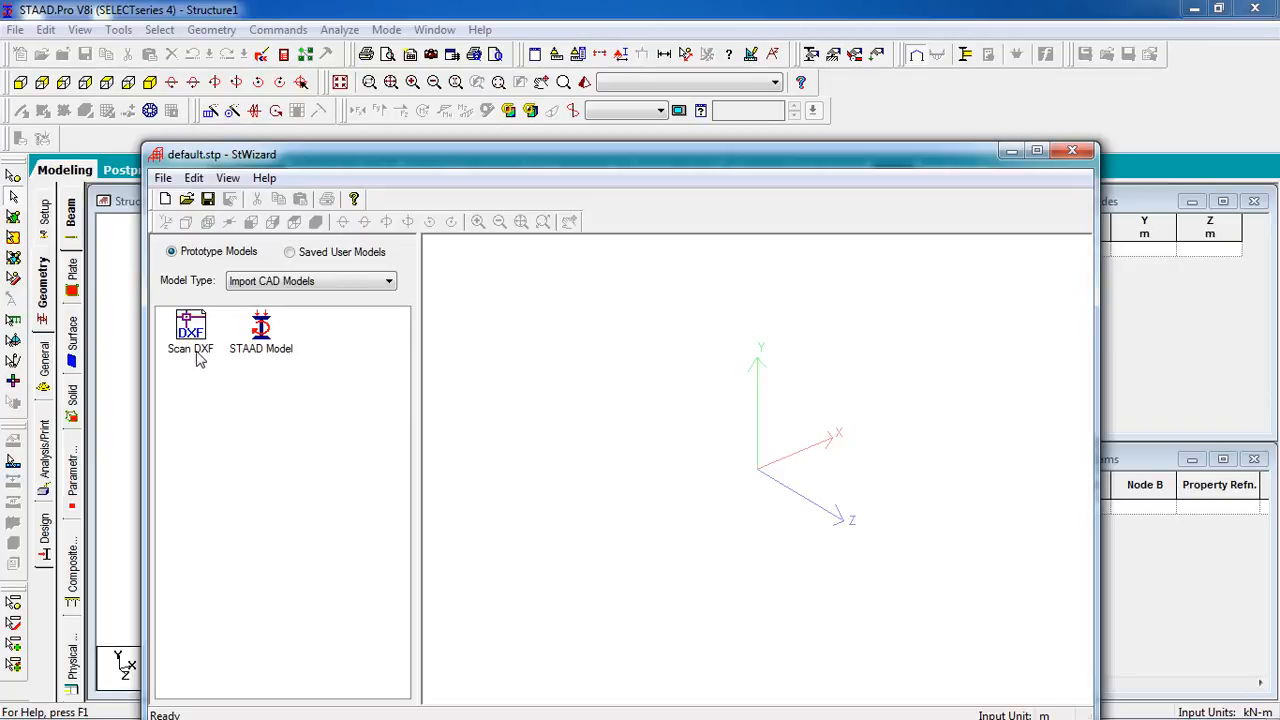
pyautogui.click(190, 330)
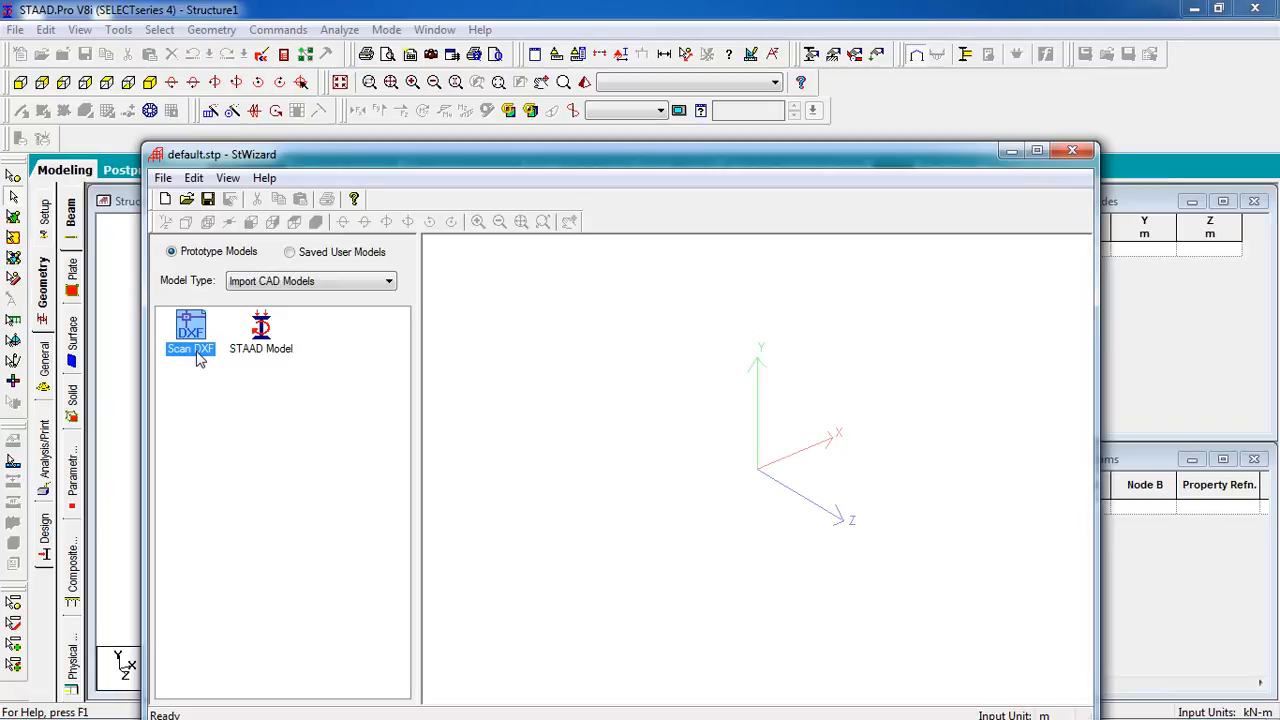
pyautogui.doubleClick(190, 333)
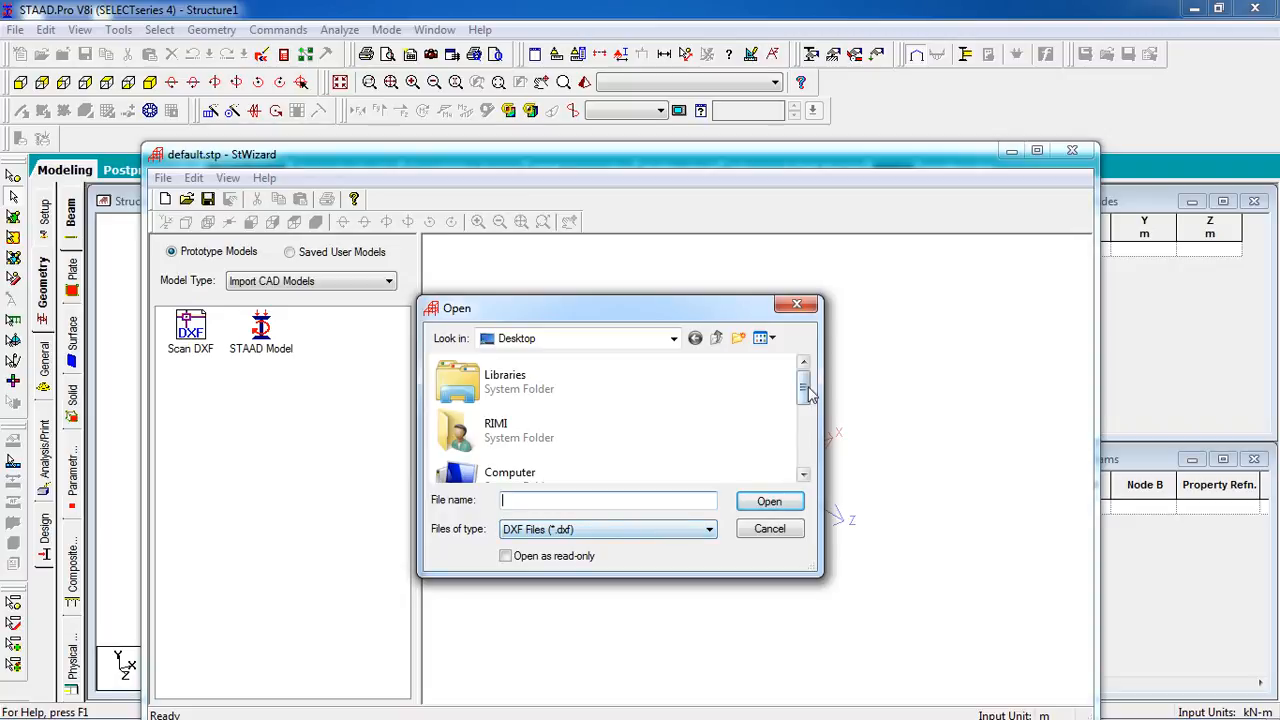
# Step: Open the 'Staad Pro' DXF file from the Desktop
pyautogui.scroll(-3)
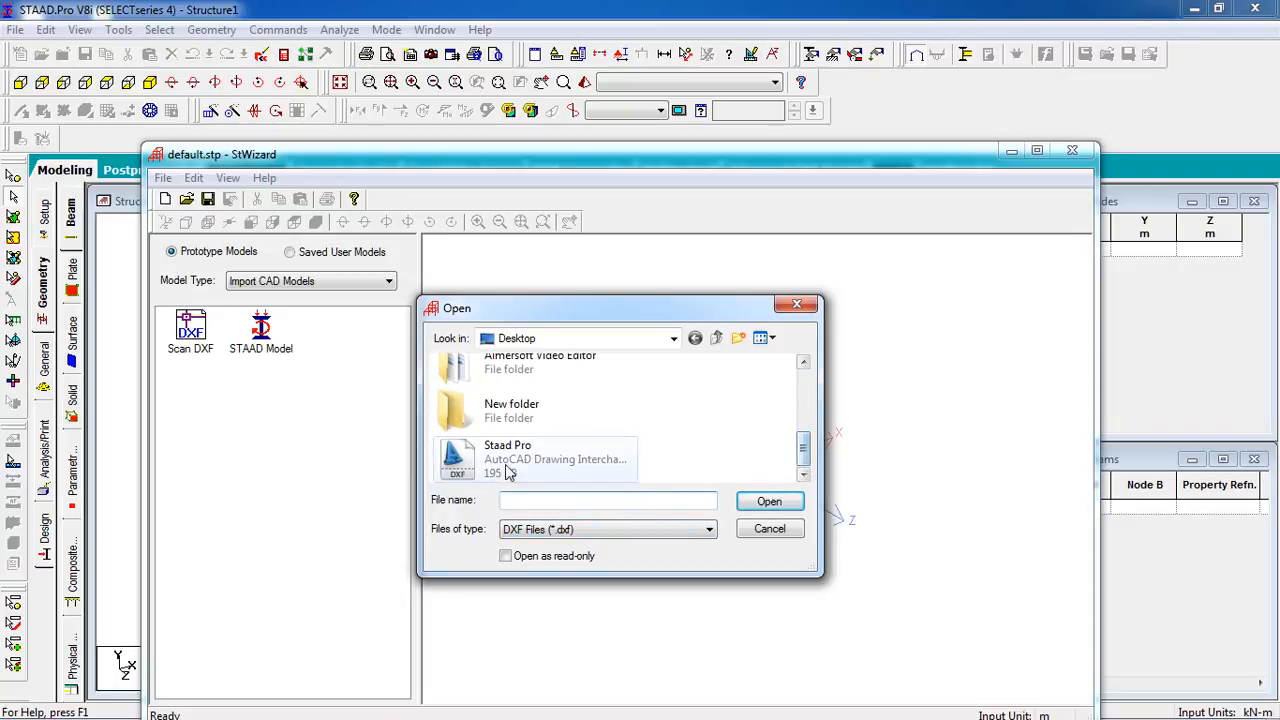
pyautogui.click(535, 458)
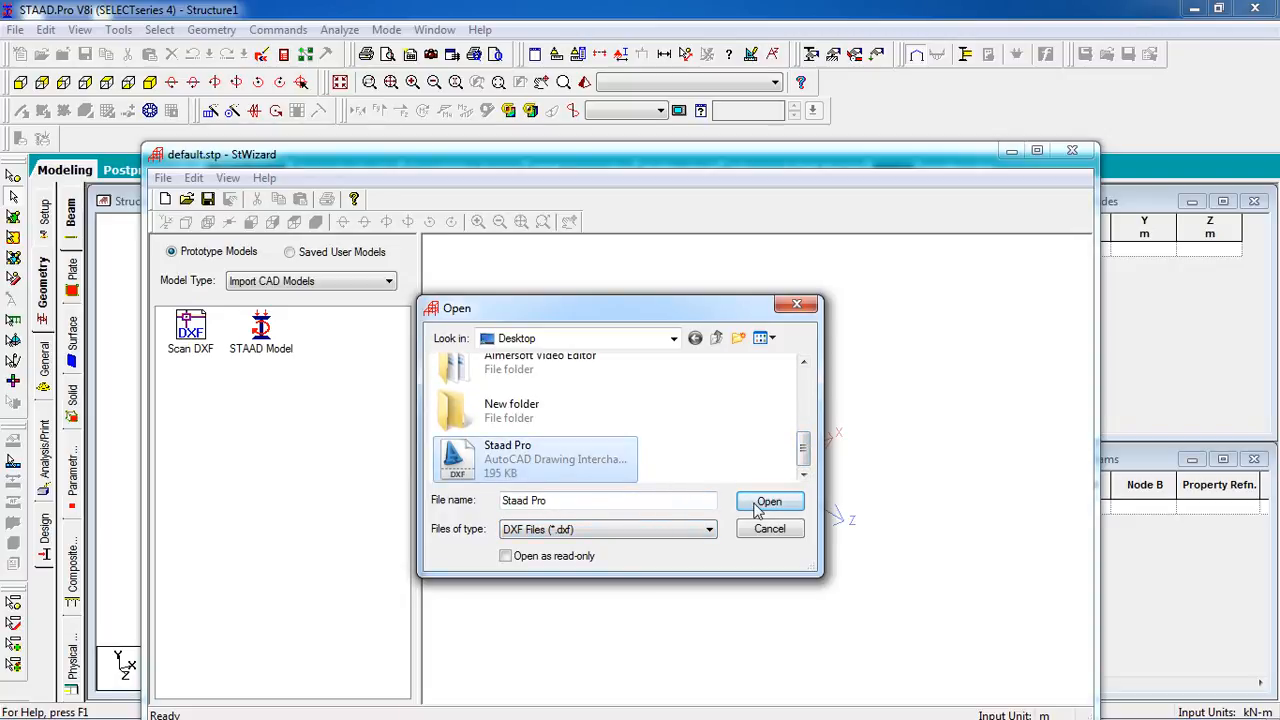
pyautogui.click(769, 501)
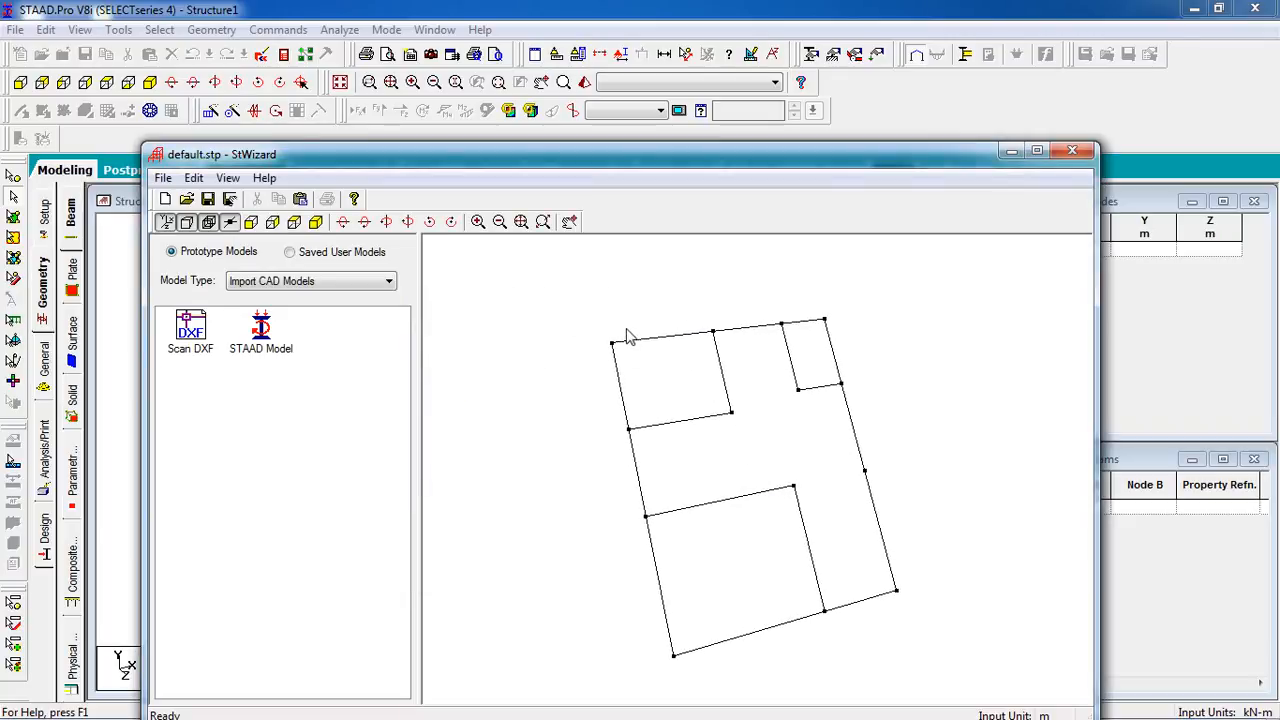
pyautogui.moveTo(778, 338)
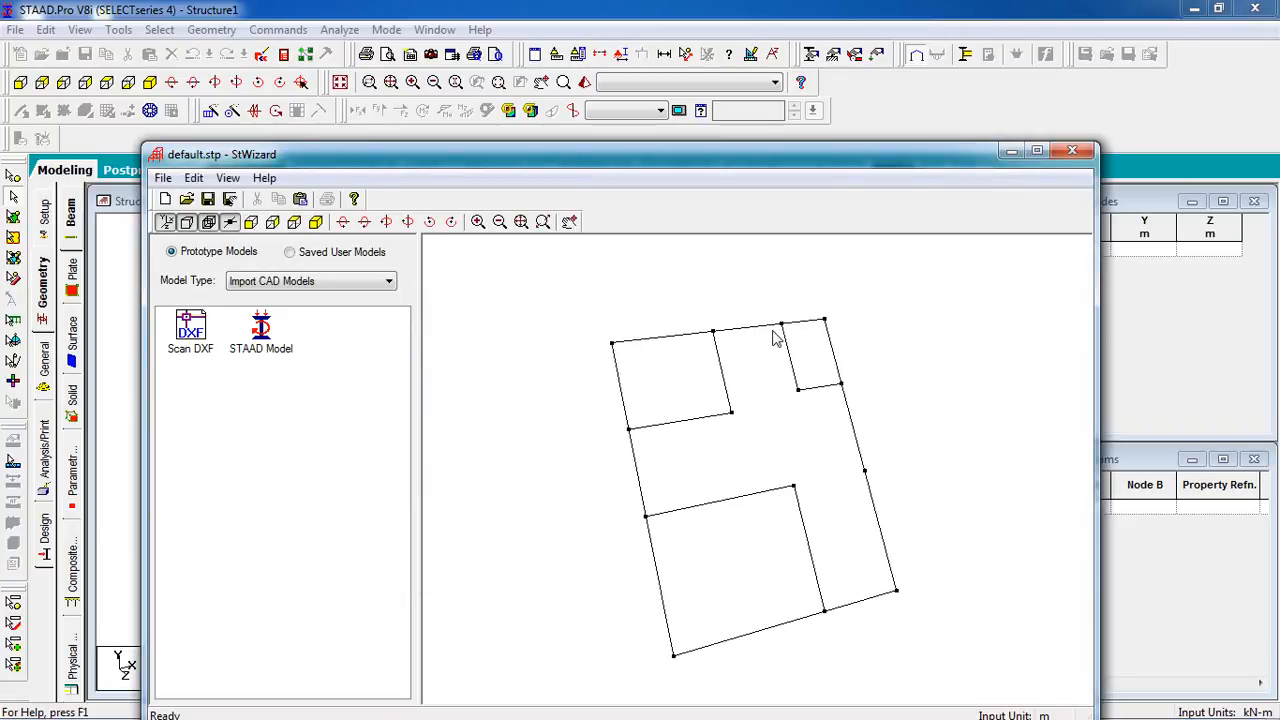
pyautogui.moveTo(855, 425)
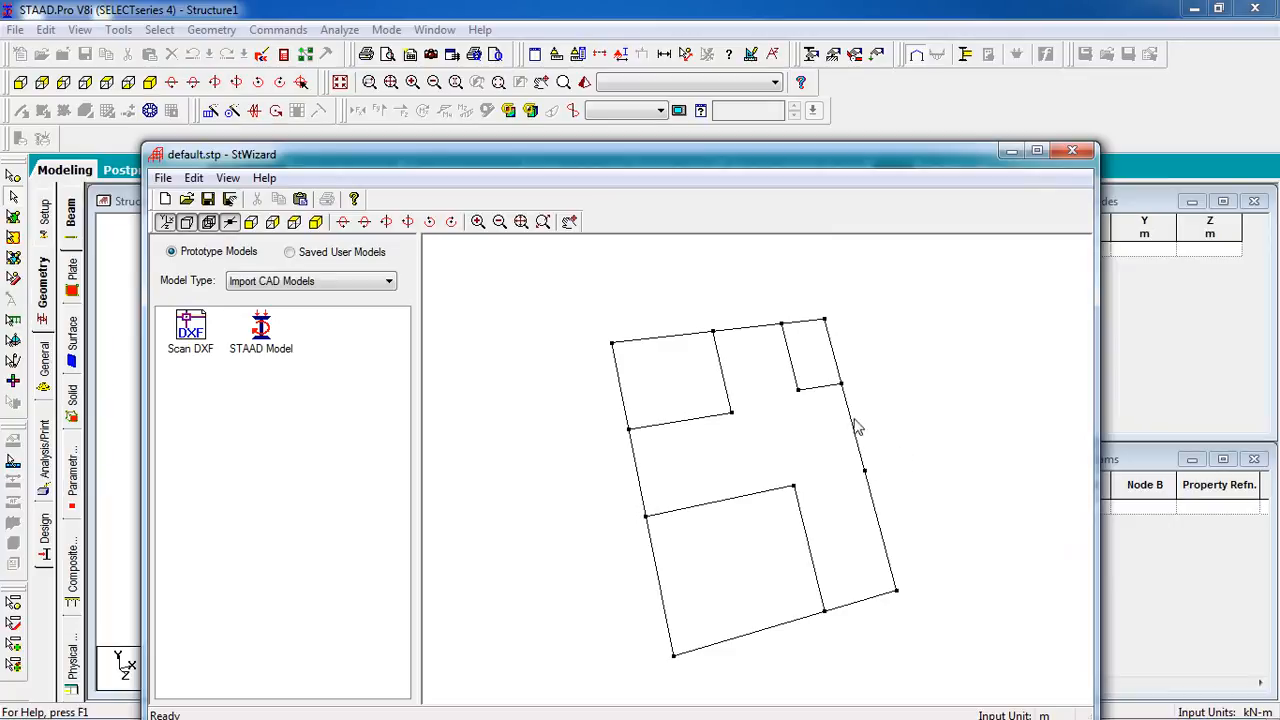
pyautogui.moveTo(670, 346)
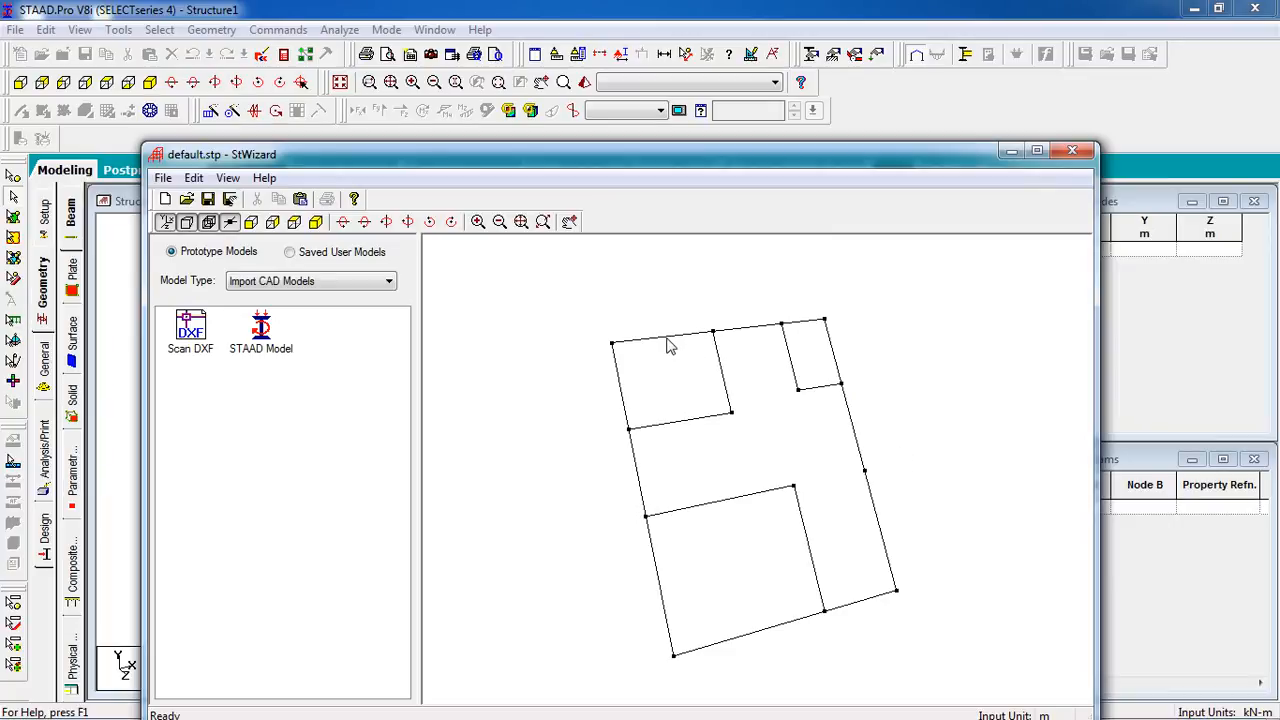
pyautogui.moveTo(696, 358)
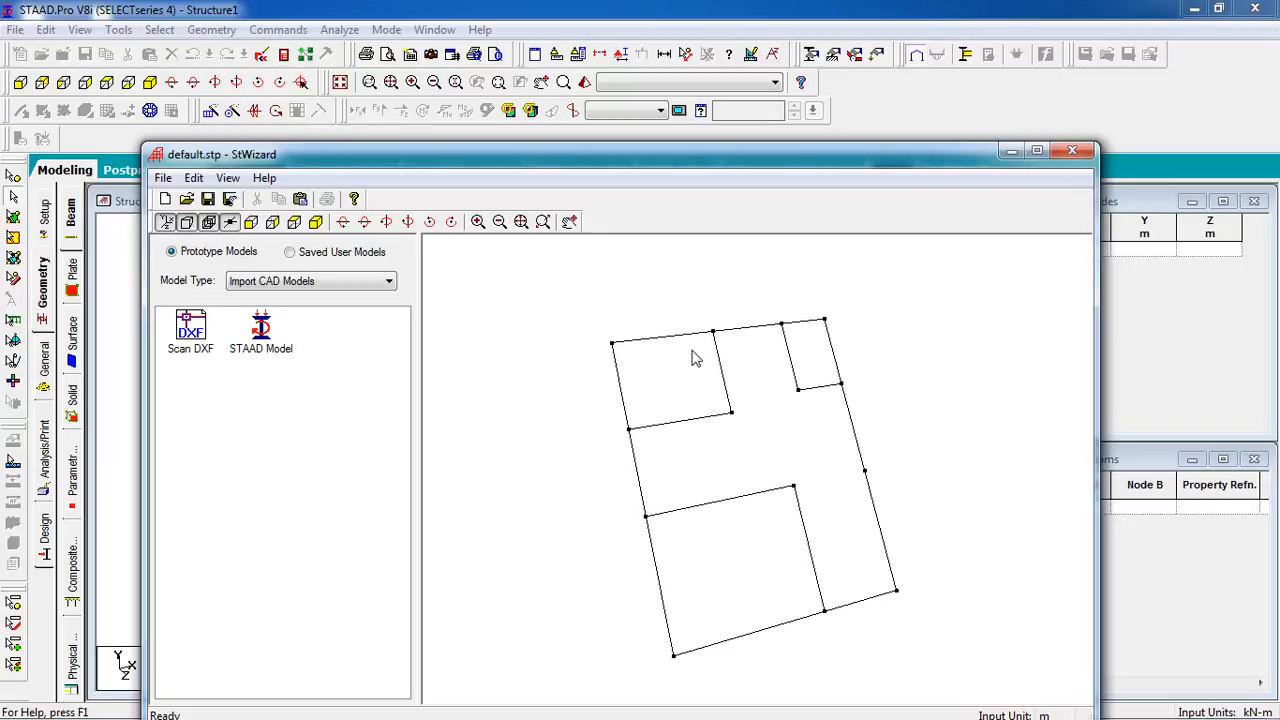
pyautogui.moveTo(669, 338)
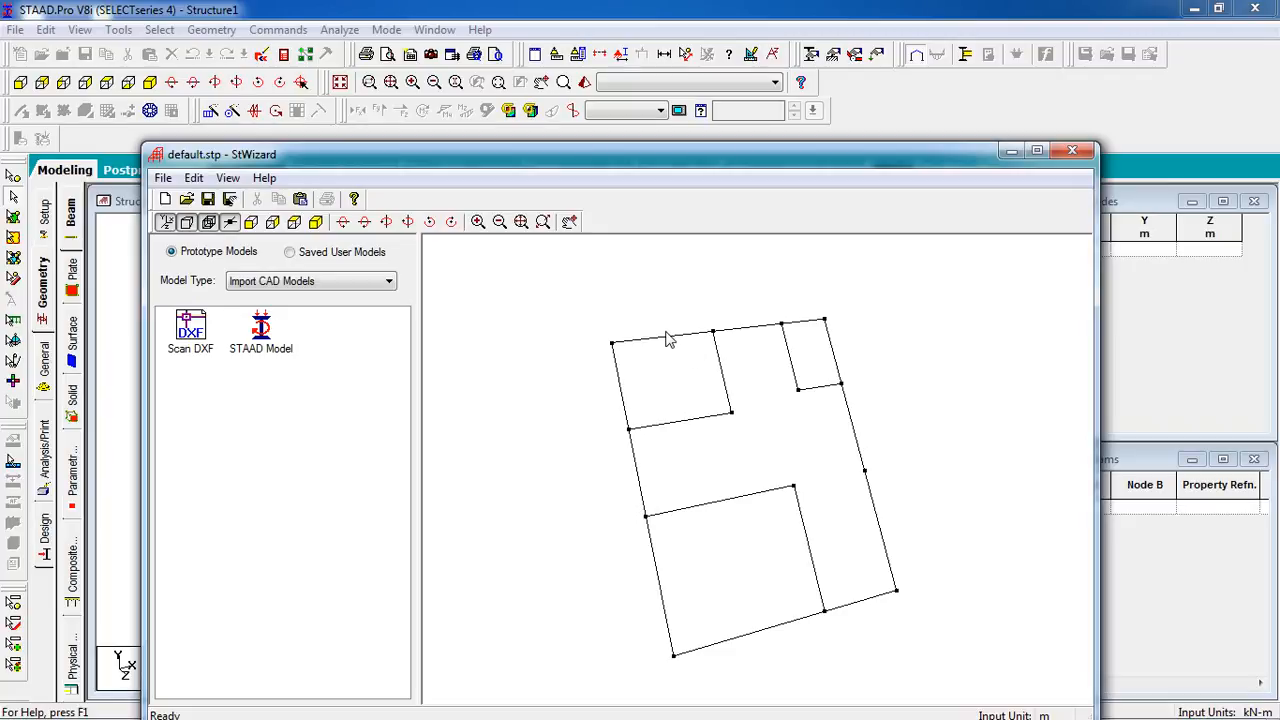
pyautogui.moveTo(663, 350)
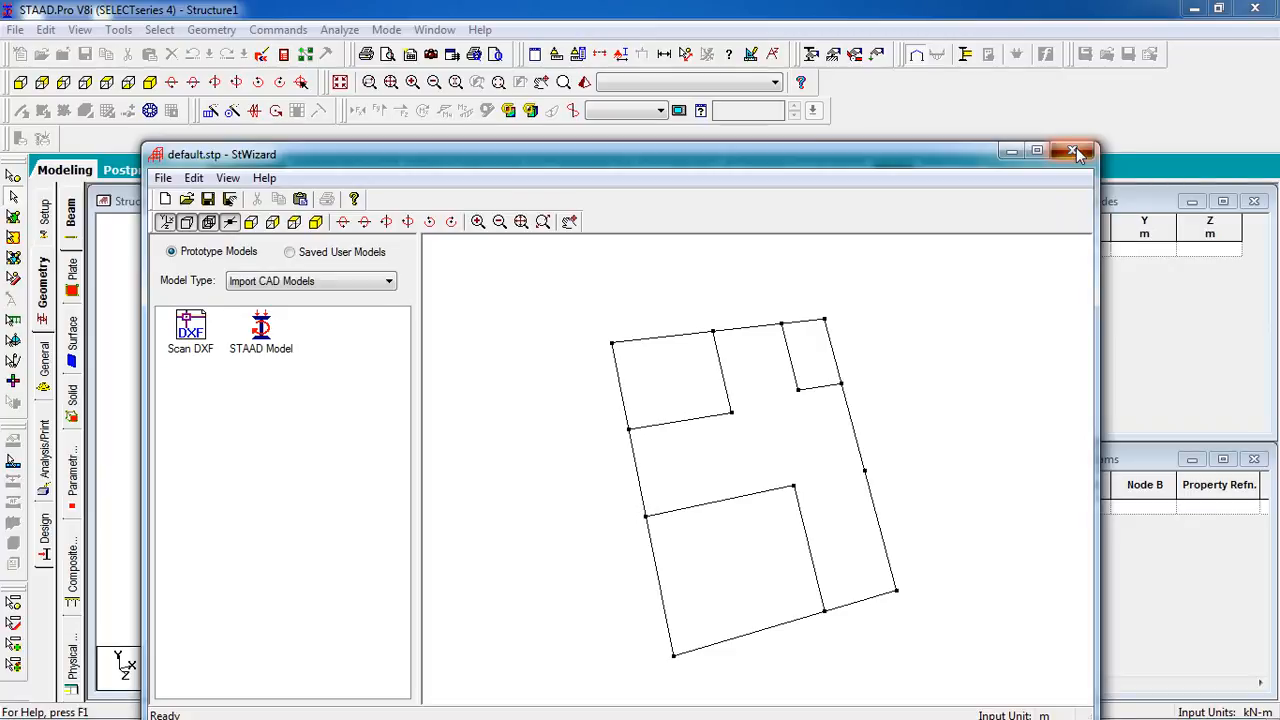
# Step: Close the wizard, confirm the transfer, and paste the prototype with X, Y, Z offsets of 0
pyautogui.click(1073, 151)
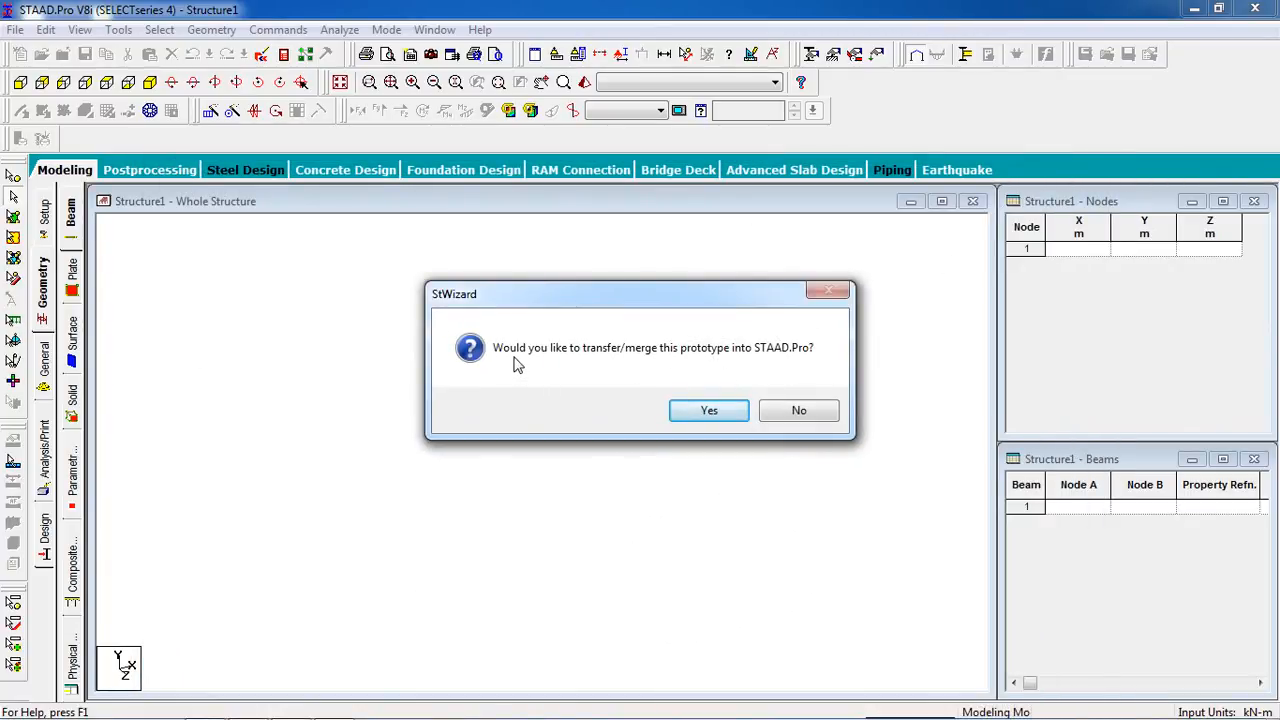
pyautogui.moveTo(651, 362)
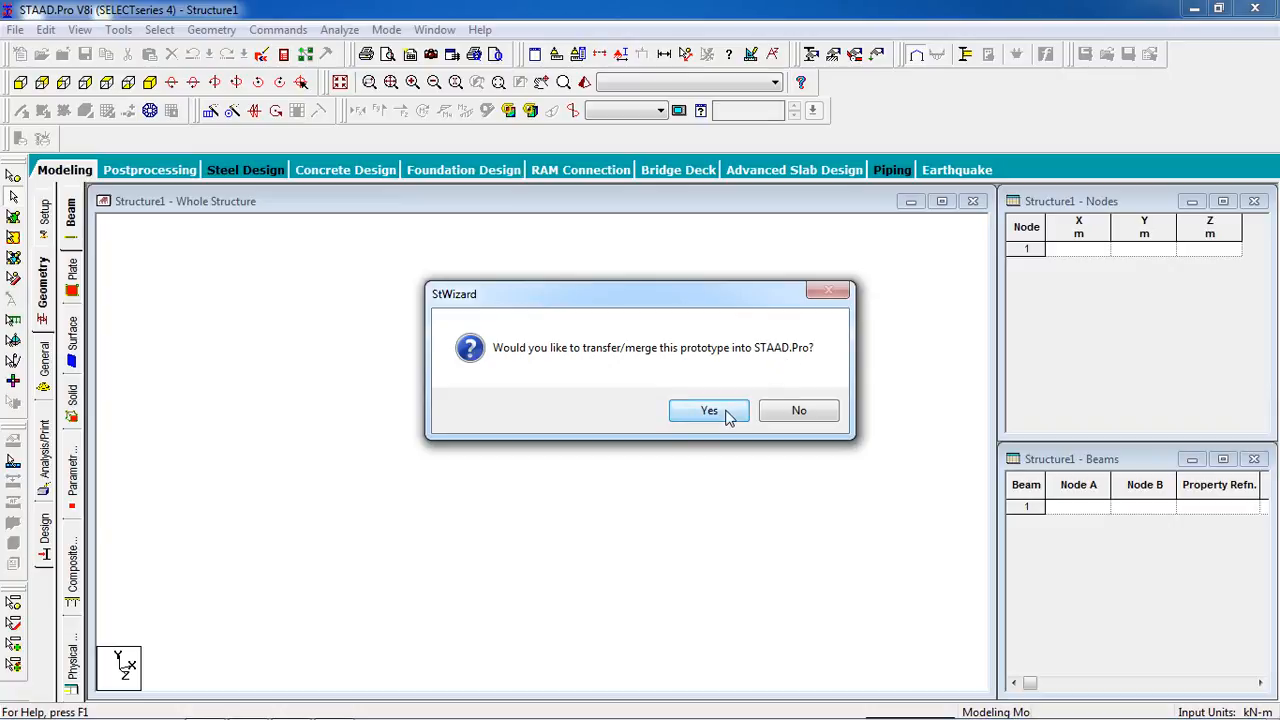
pyautogui.click(709, 410)
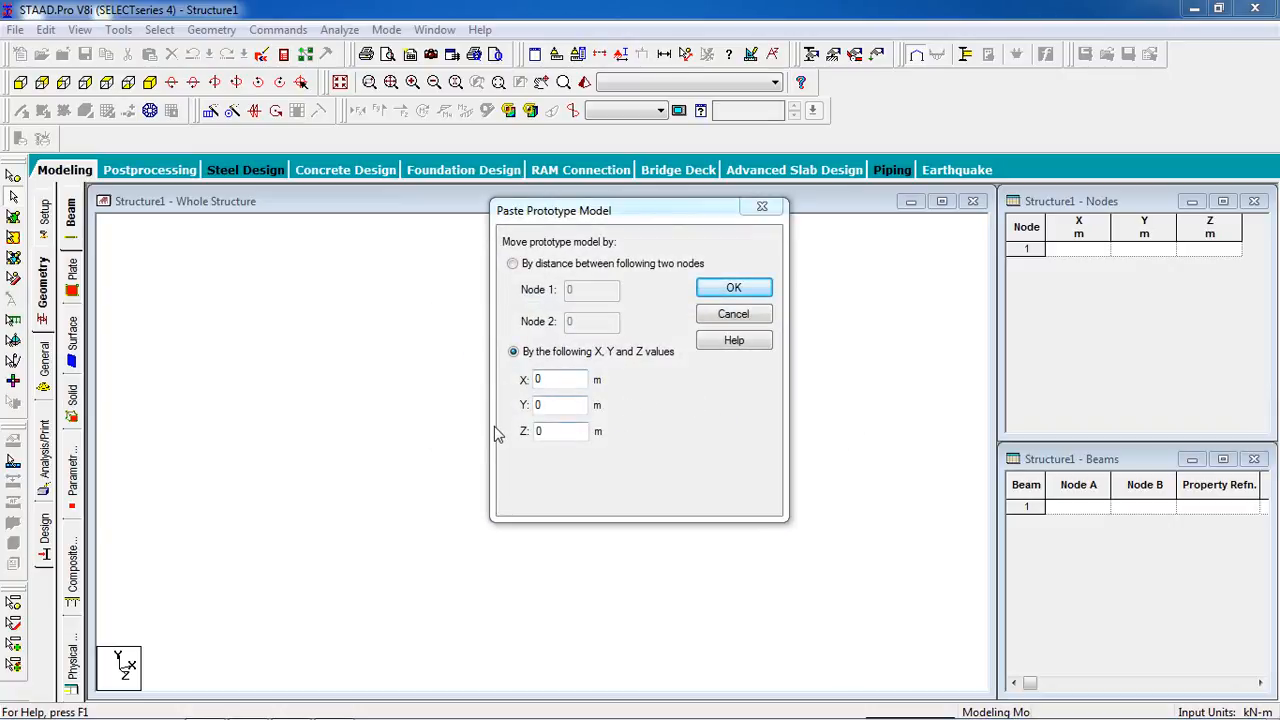
pyautogui.moveTo(560, 380)
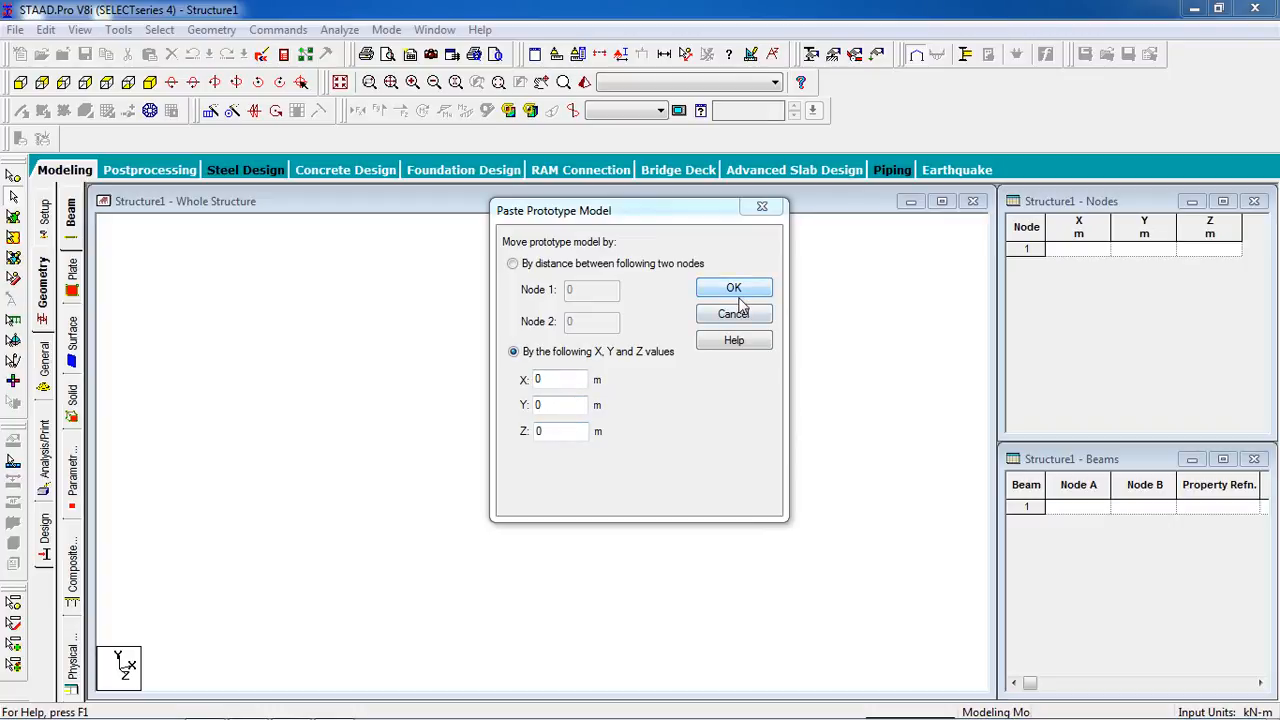
pyautogui.click(733, 288)
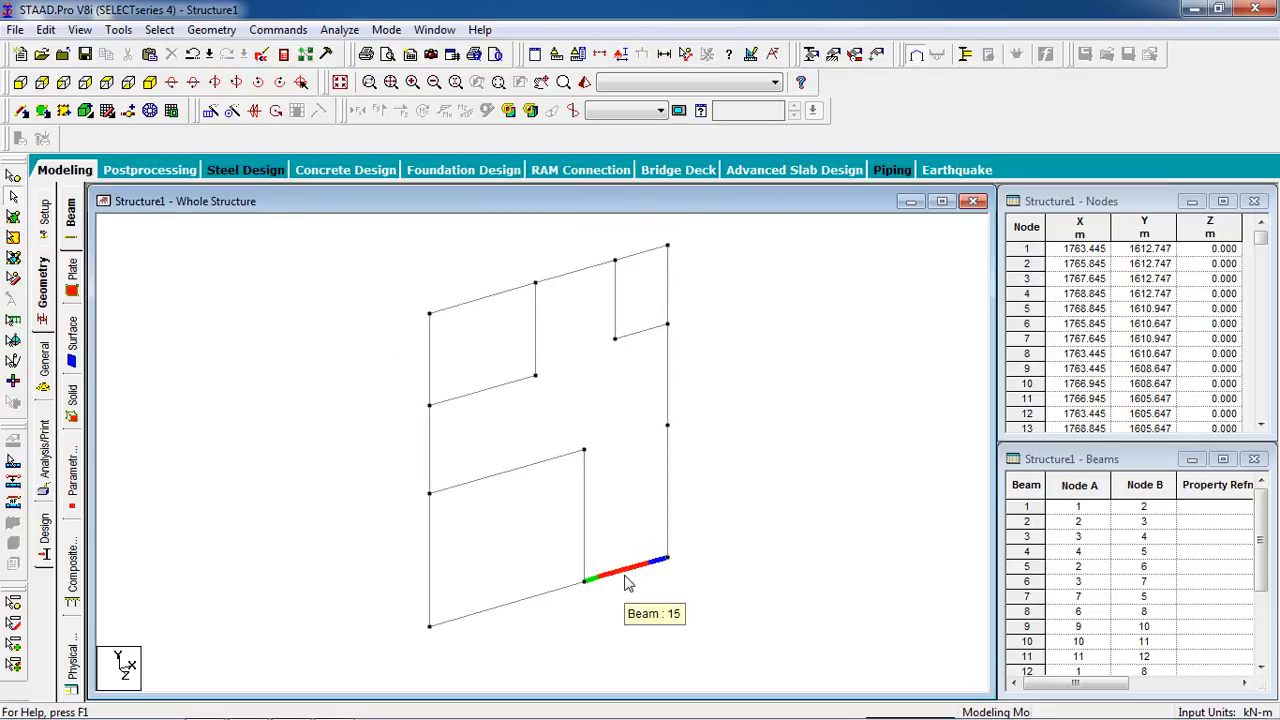
pyautogui.moveTo(450, 288)
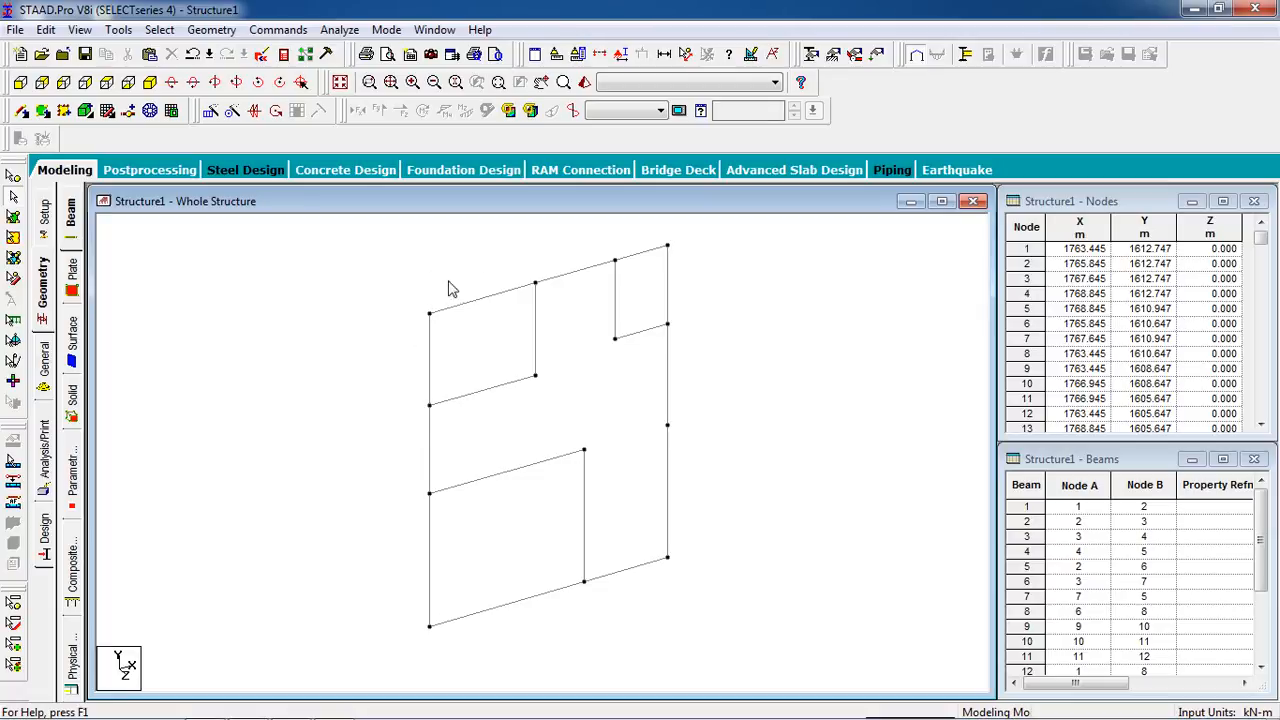